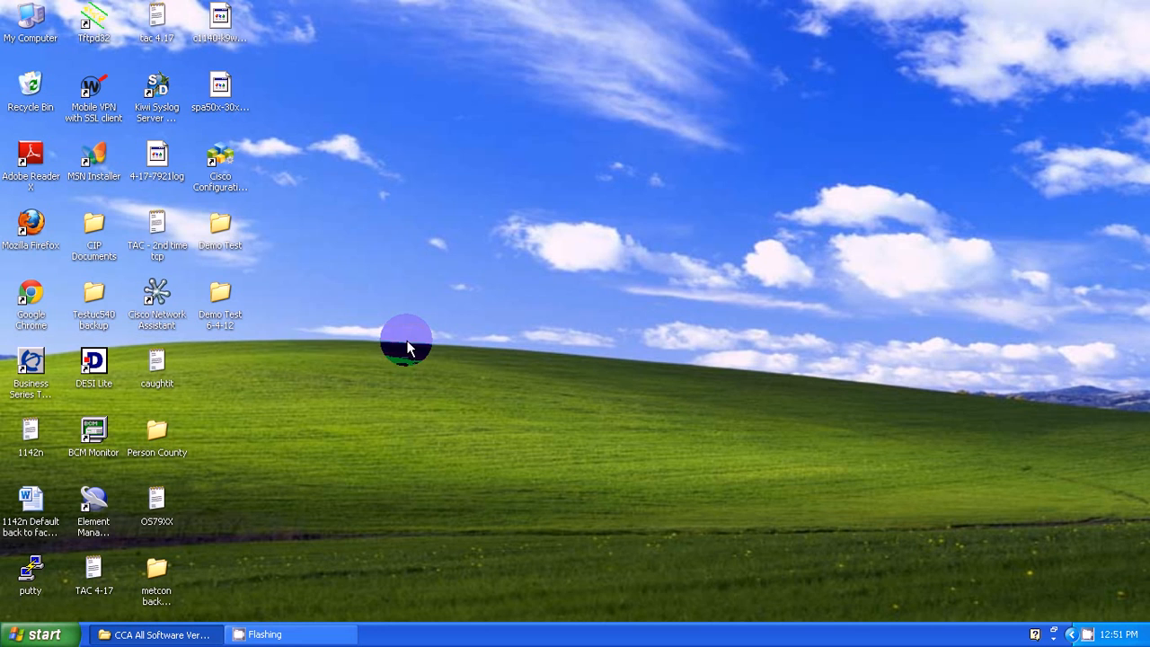
# - Browse into CIP Documents > cipc-Admin-ffr.8-6-1-0 in Details view and select CiscoIPCommunicatorSetup
pyautogui.doubleClick(94, 230)
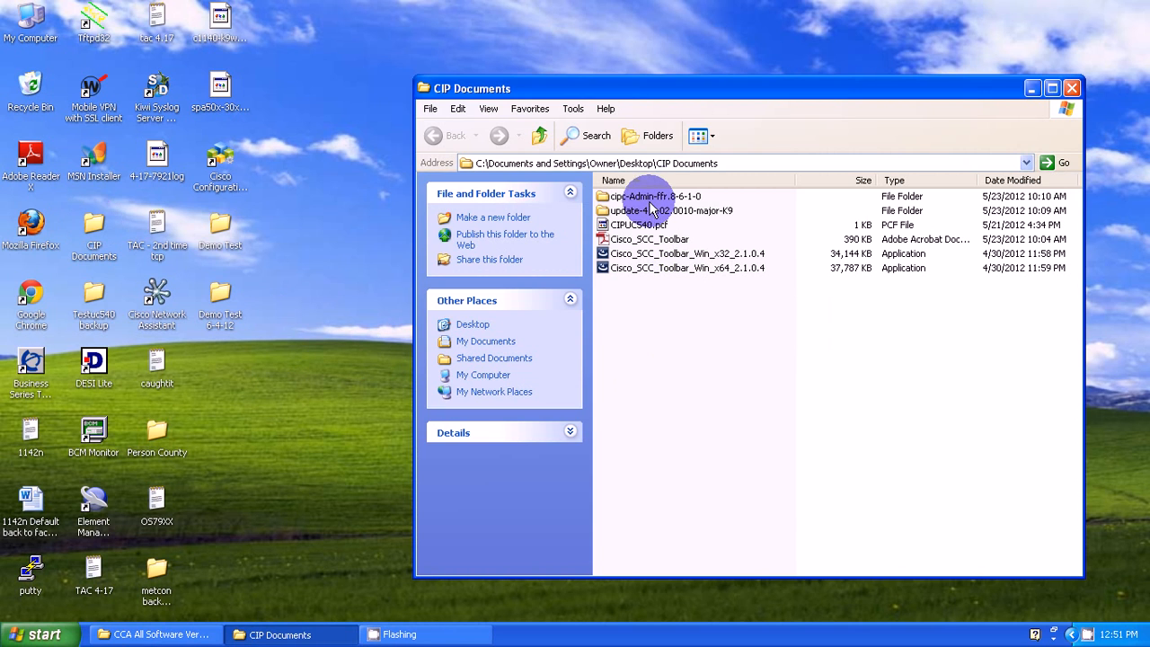
pyautogui.doubleClick(656, 196)
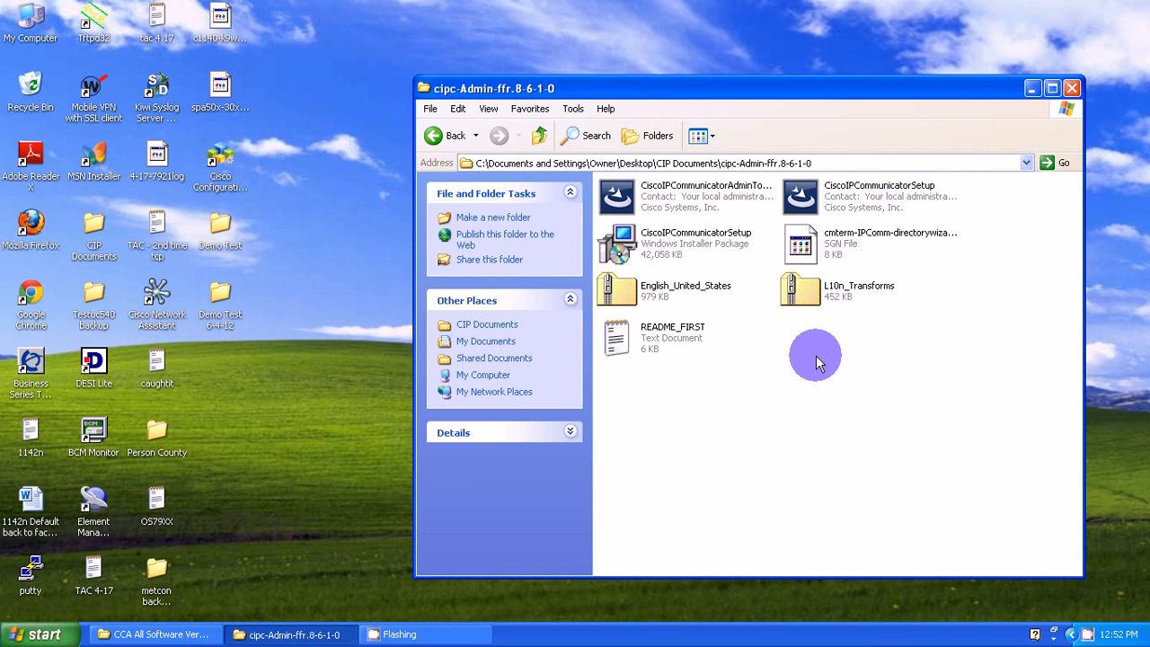
pyautogui.click(697, 136)
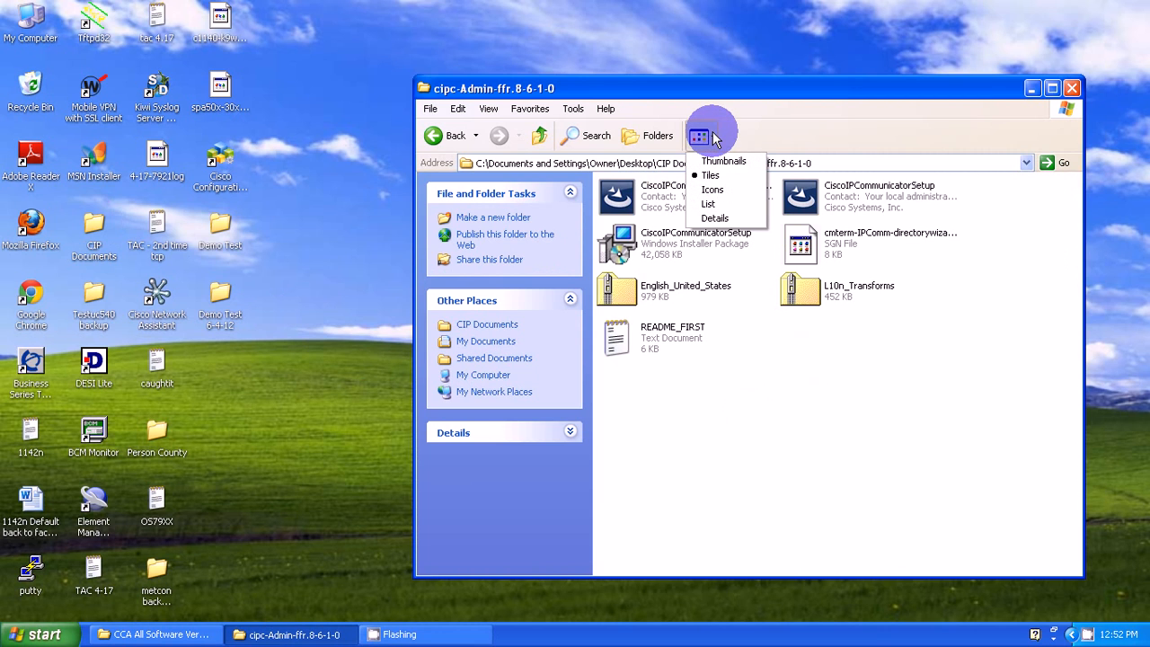
pyautogui.click(715, 217)
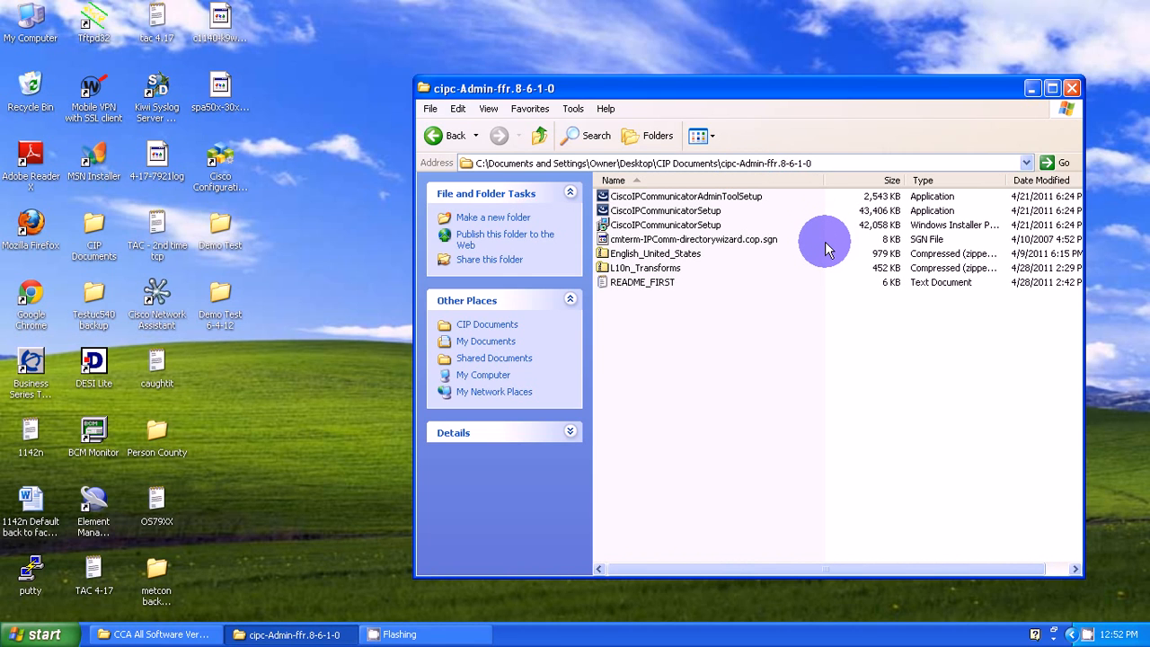
pyautogui.moveTo(697, 223)
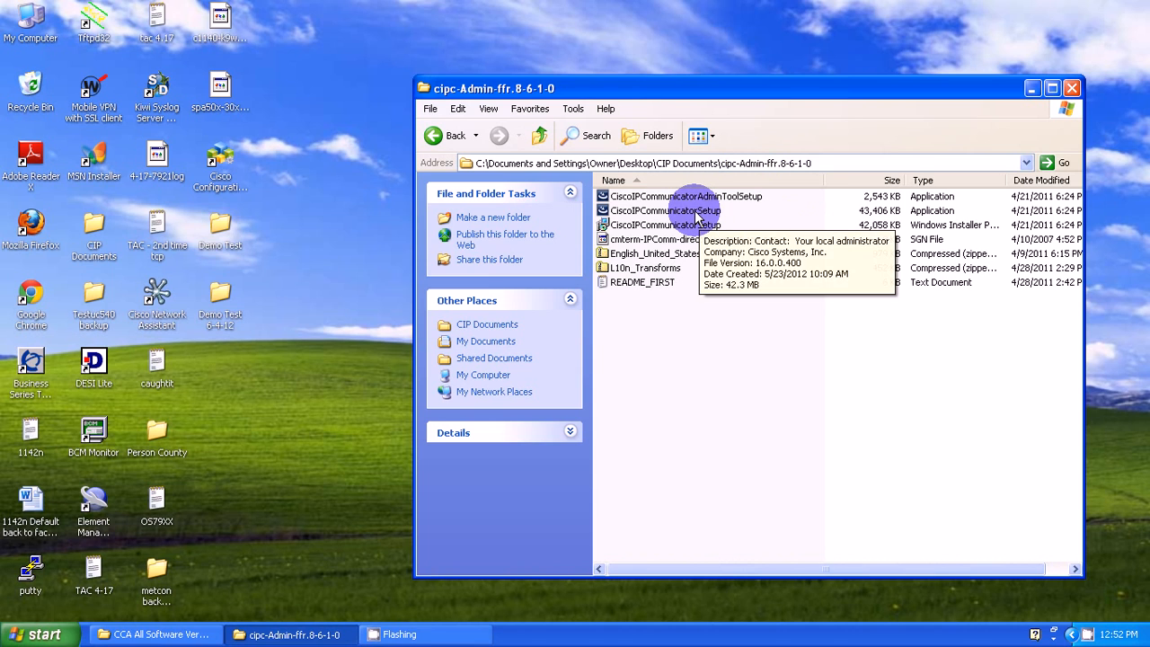
pyautogui.click(668, 210)
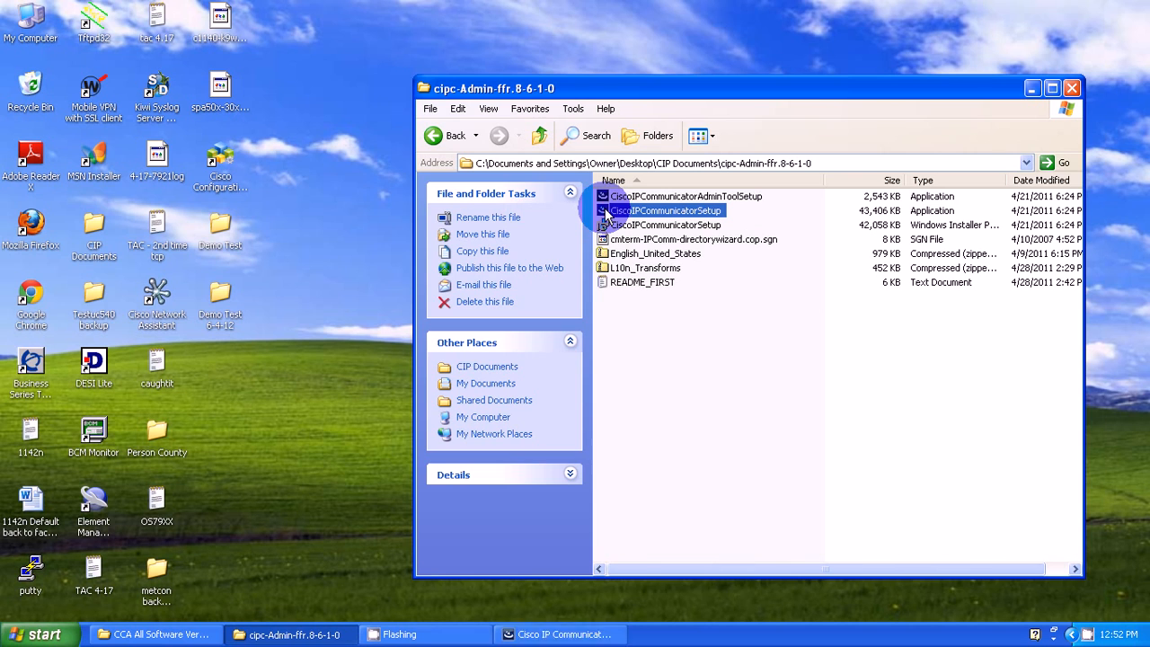
# - Run the installer in English, accept the license, and install to the default Program Files folder
pyautogui.doubleClick(669, 210)
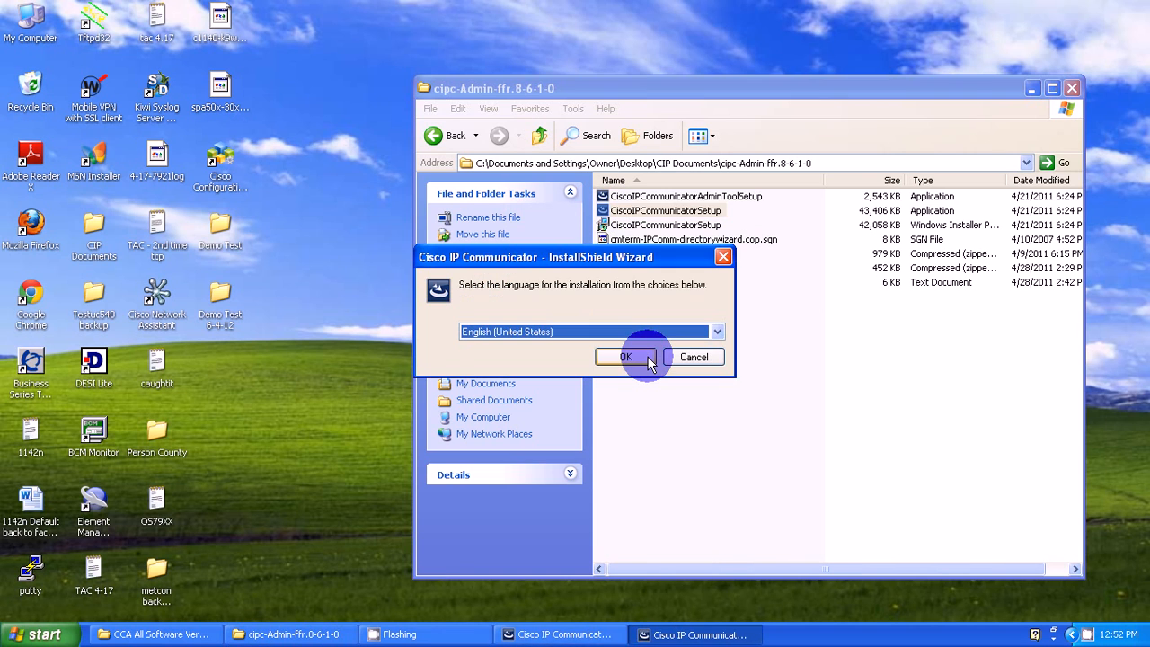
pyautogui.click(626, 356)
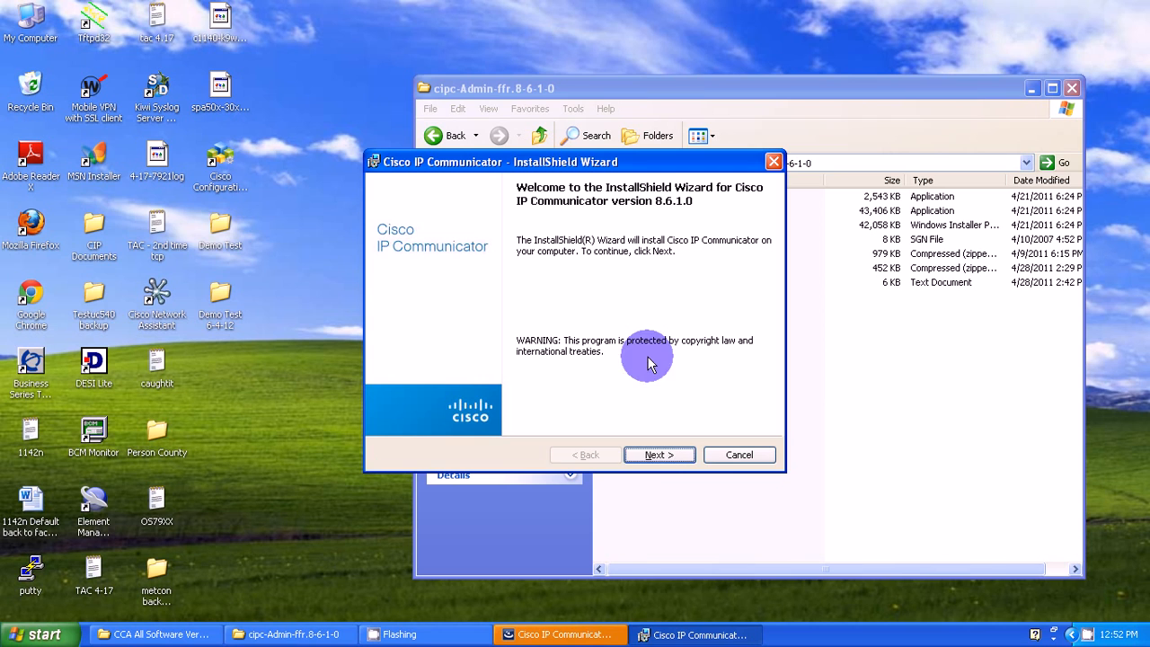
pyautogui.click(658, 454)
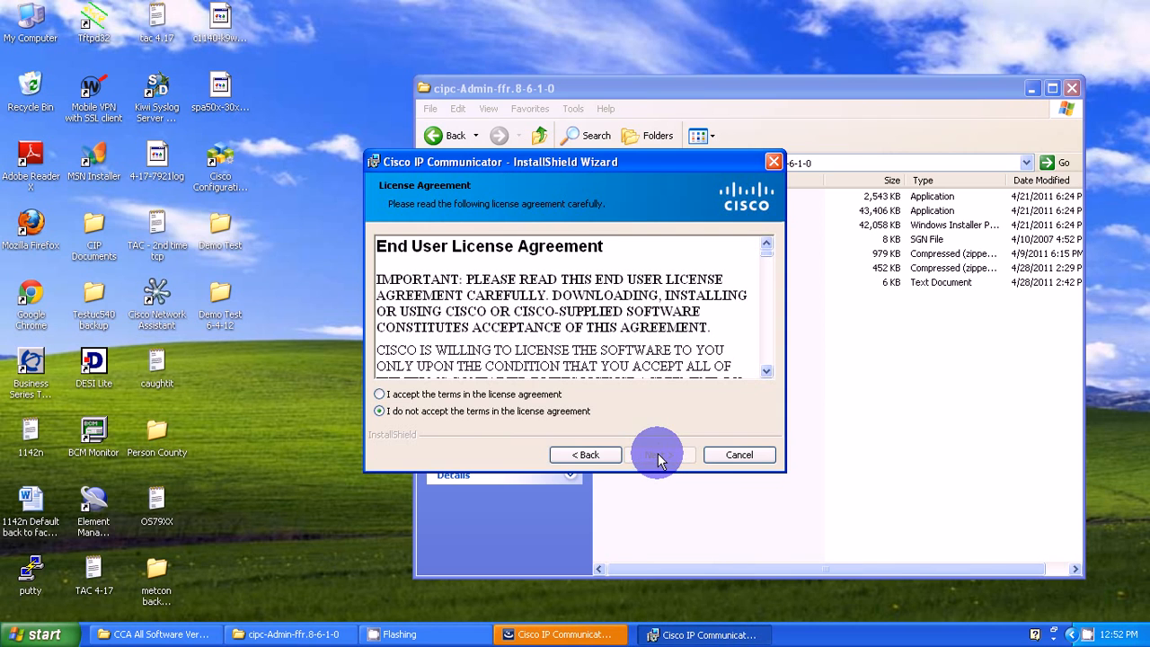
pyautogui.click(380, 393)
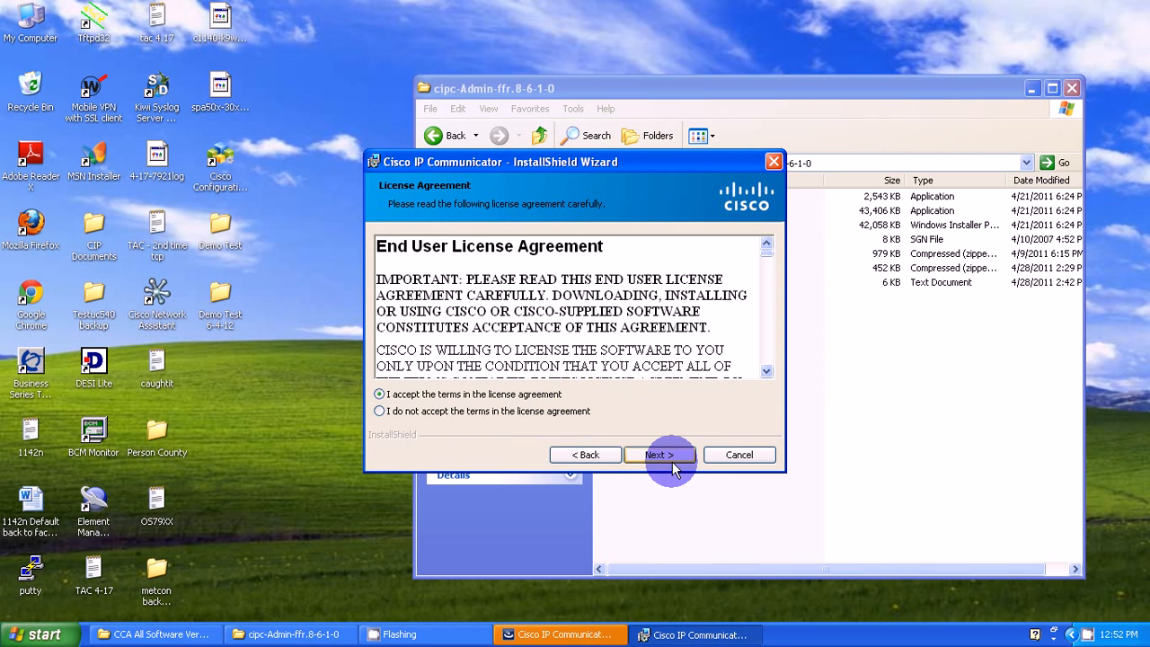
pyautogui.click(660, 455)
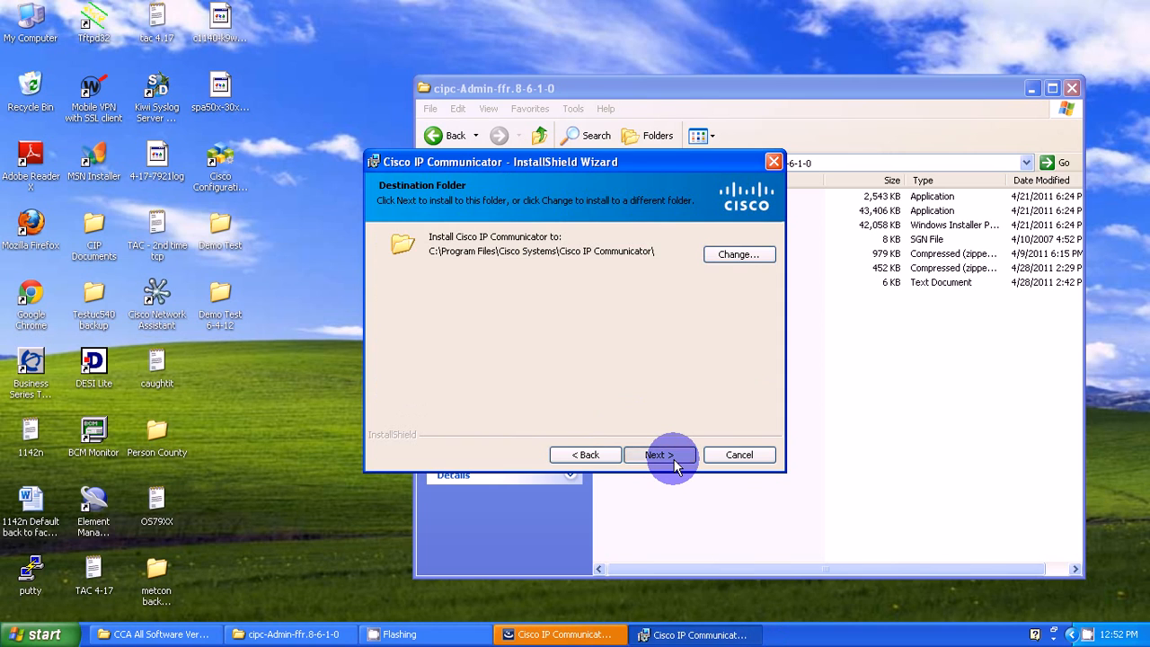
pyautogui.click(660, 454)
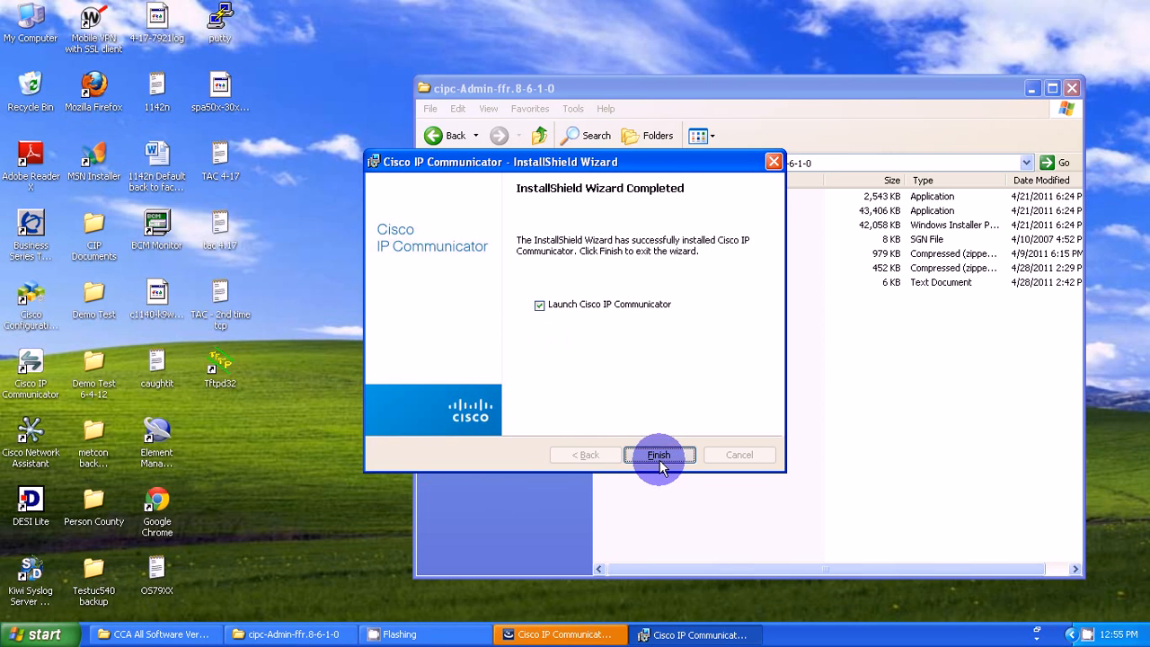
# - Launch the communicator from the installer and keep IDT Audio for every audio mode
pyautogui.click(657, 455)
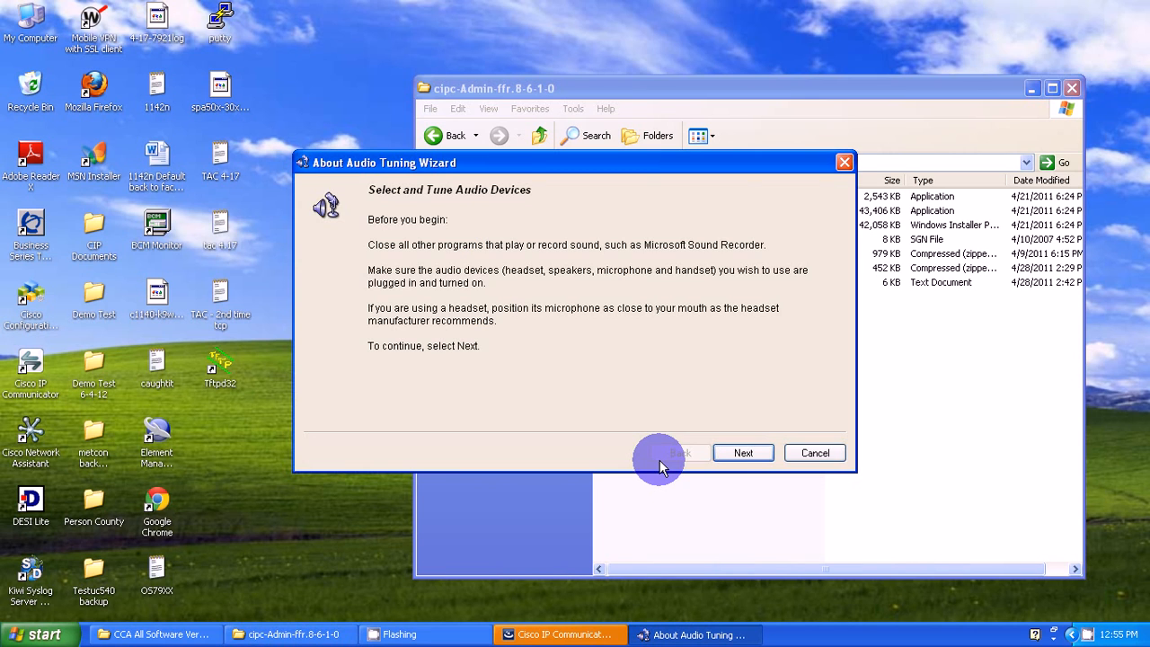
pyautogui.moveTo(745, 453)
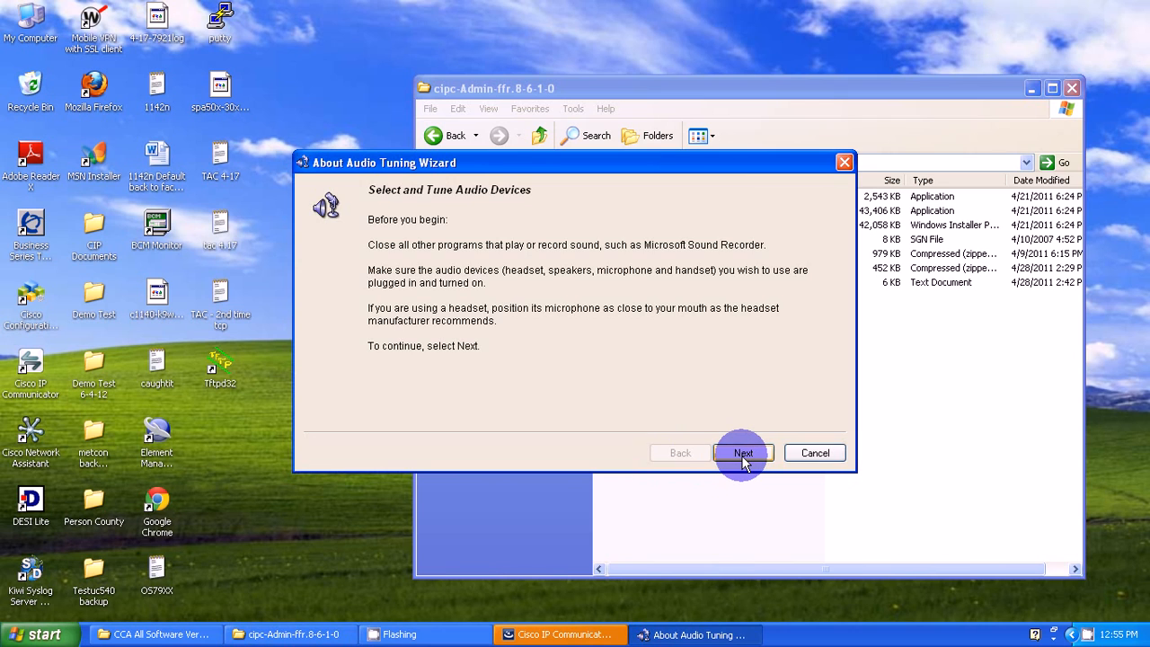
pyautogui.click(744, 453)
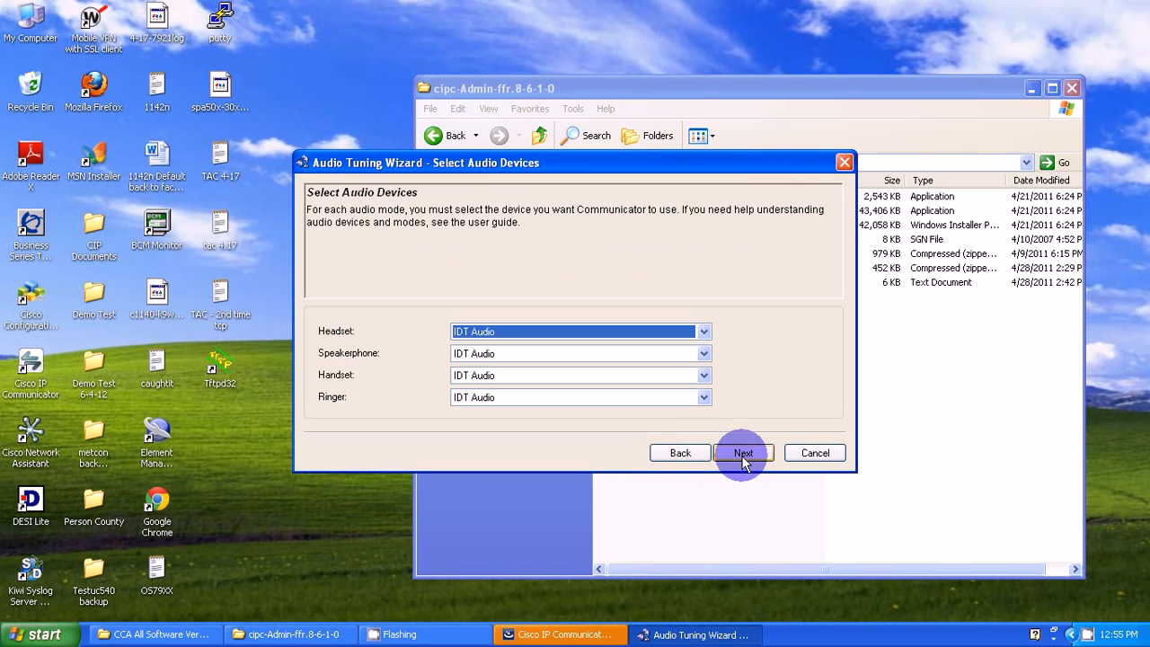
pyautogui.moveTo(683, 415)
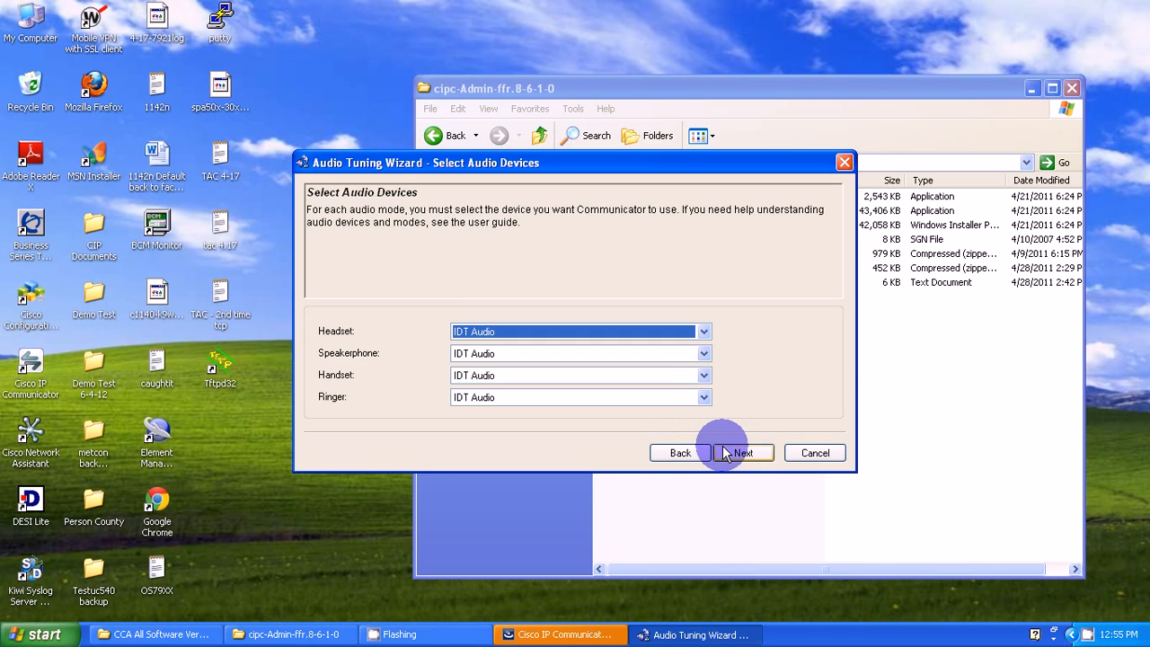
pyautogui.click(744, 453)
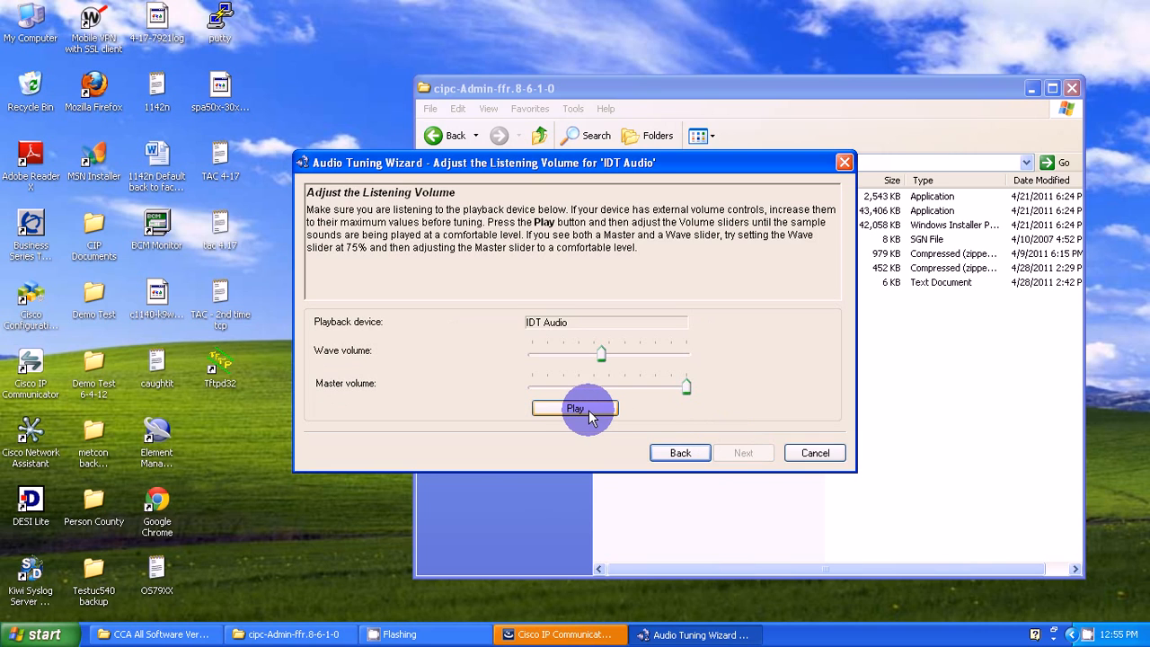
# - Check listening volume with a sample sound, test the microphone level, and finish audio tuning
pyautogui.click(575, 408)
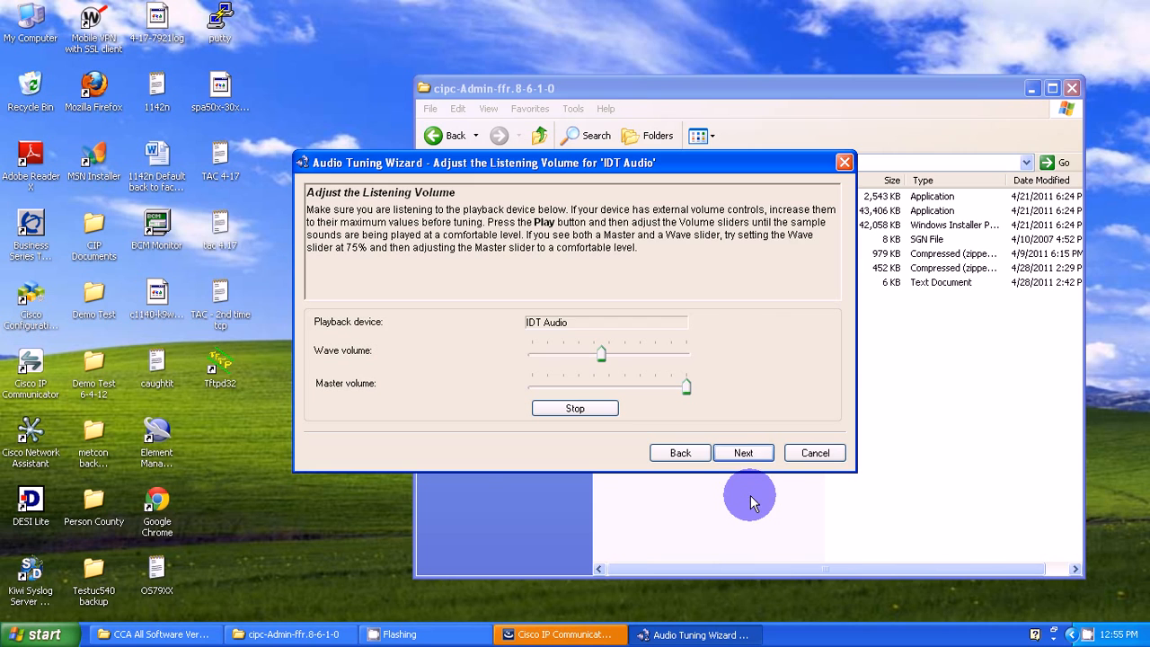
pyautogui.click(744, 453)
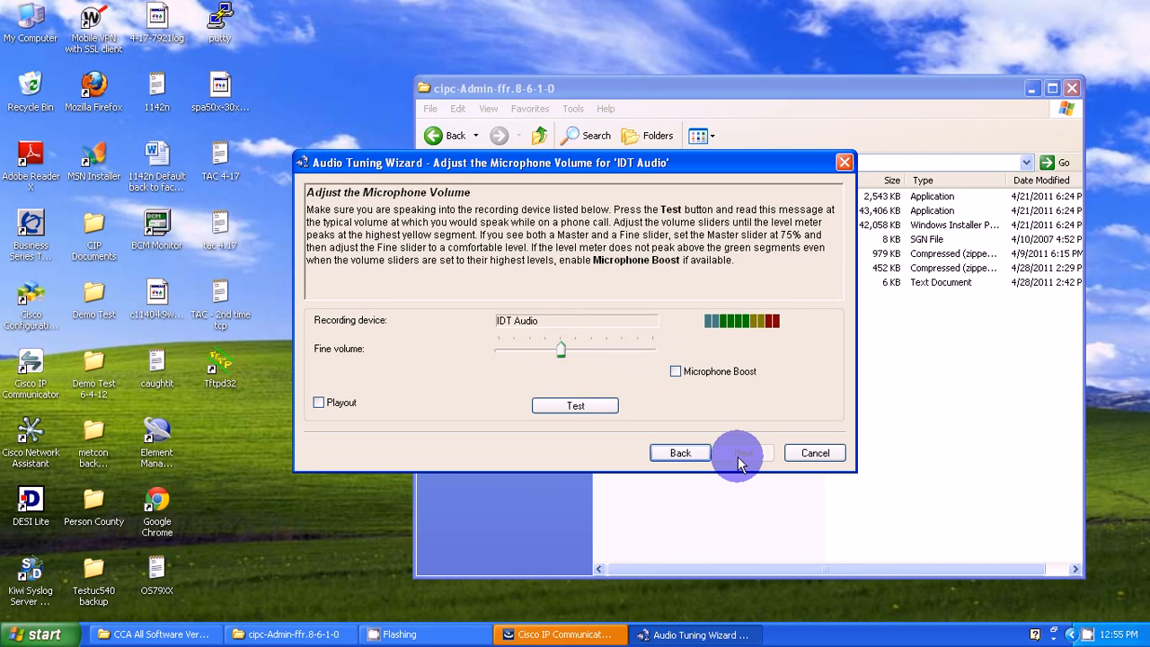
pyautogui.click(575, 407)
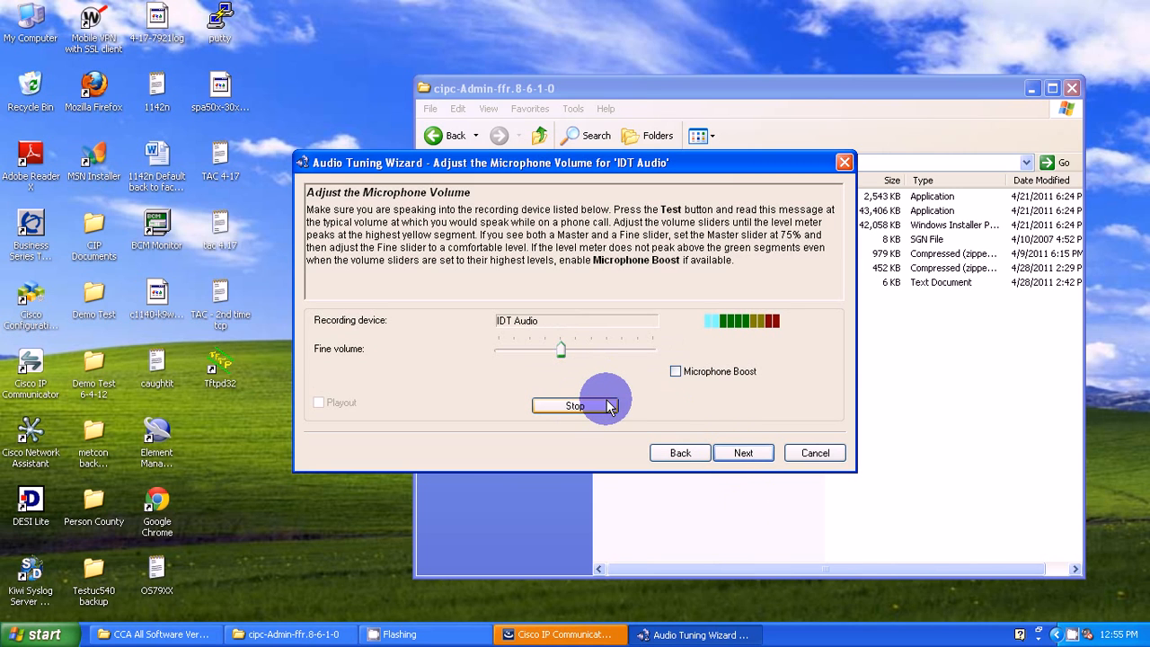
pyautogui.moveTo(708, 381)
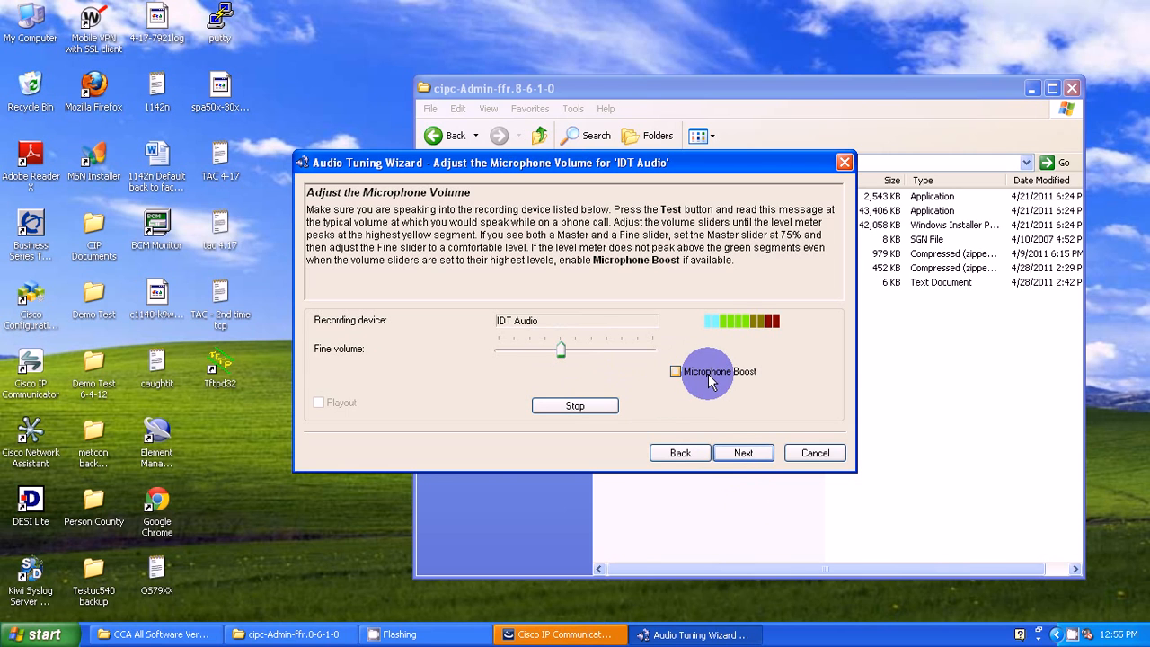
pyautogui.click(744, 453)
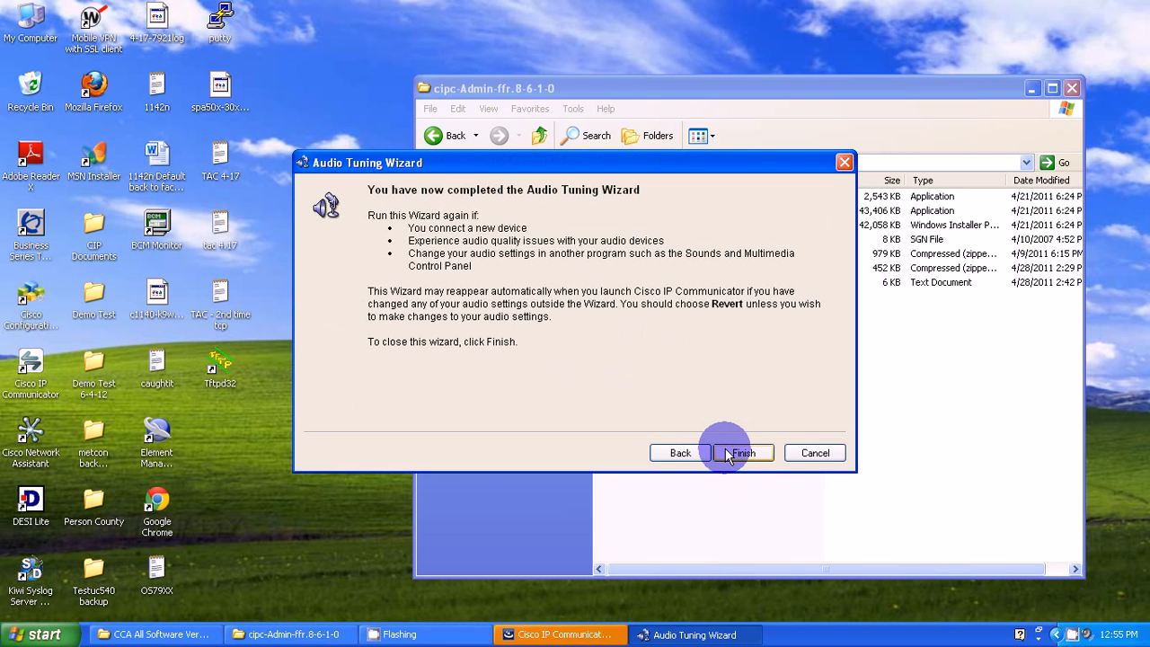
pyautogui.click(744, 453)
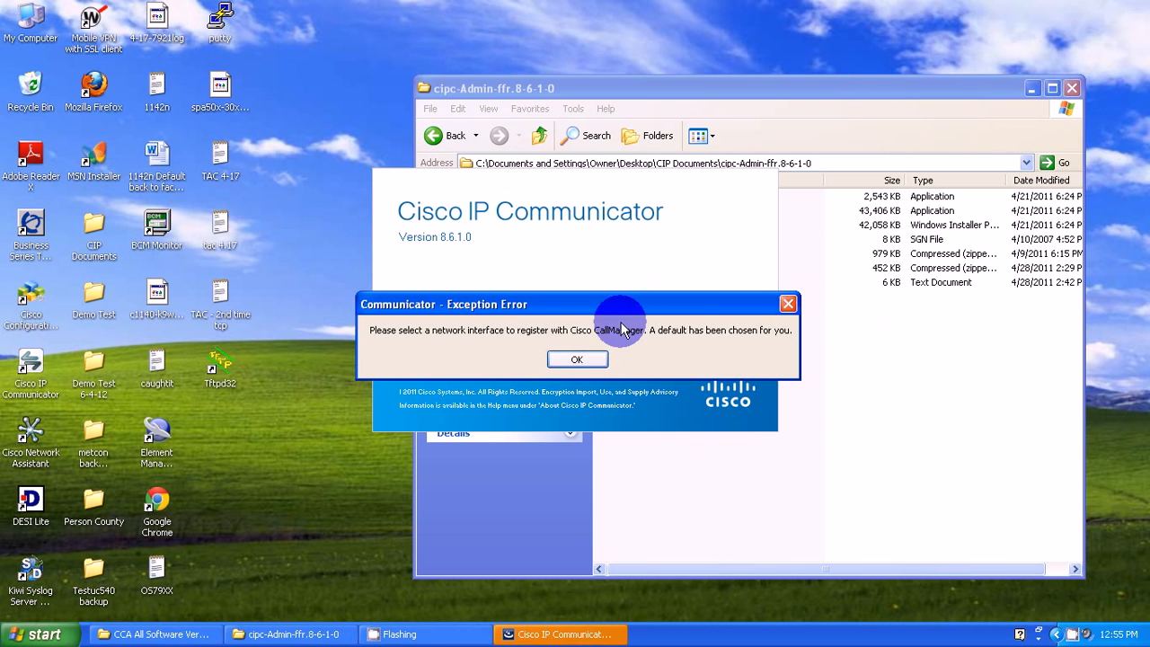
pyautogui.click(577, 360)
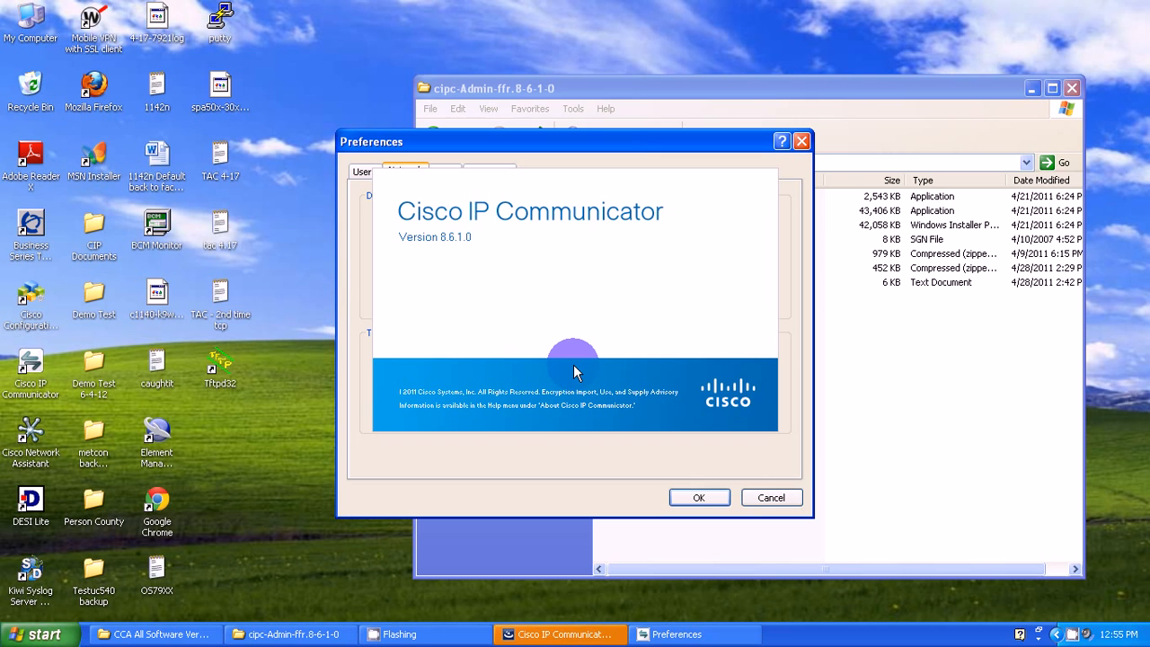
pyautogui.moveTo(601, 165)
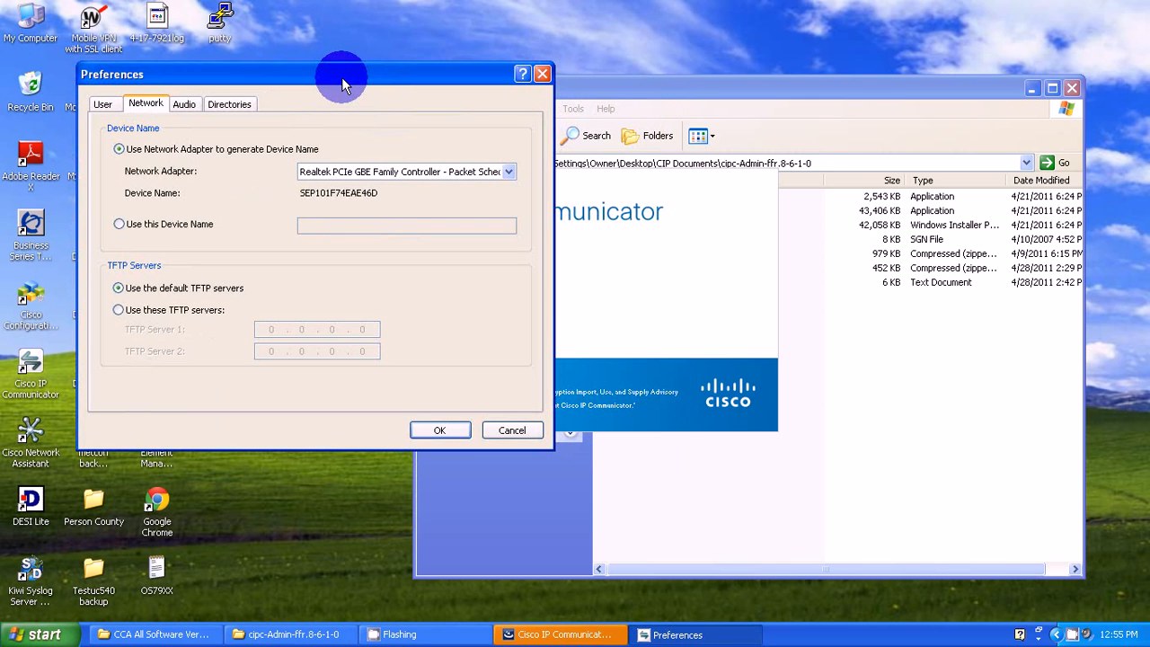
pyautogui.moveTo(410, 119)
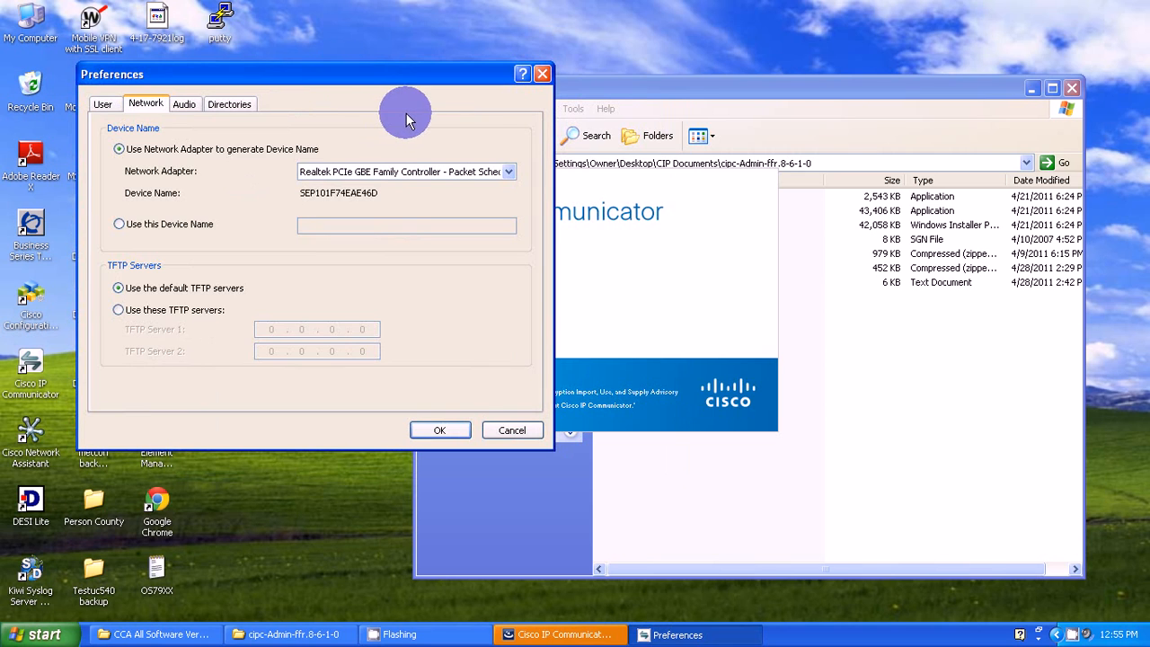
pyautogui.click(508, 172)
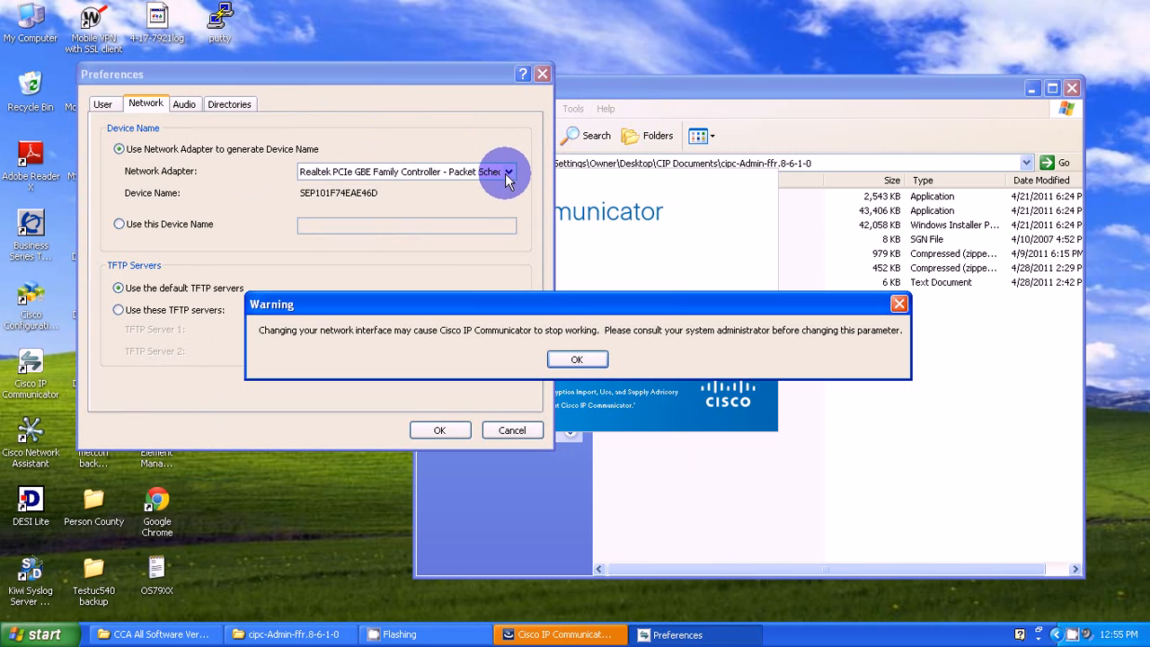
pyautogui.click(577, 360)
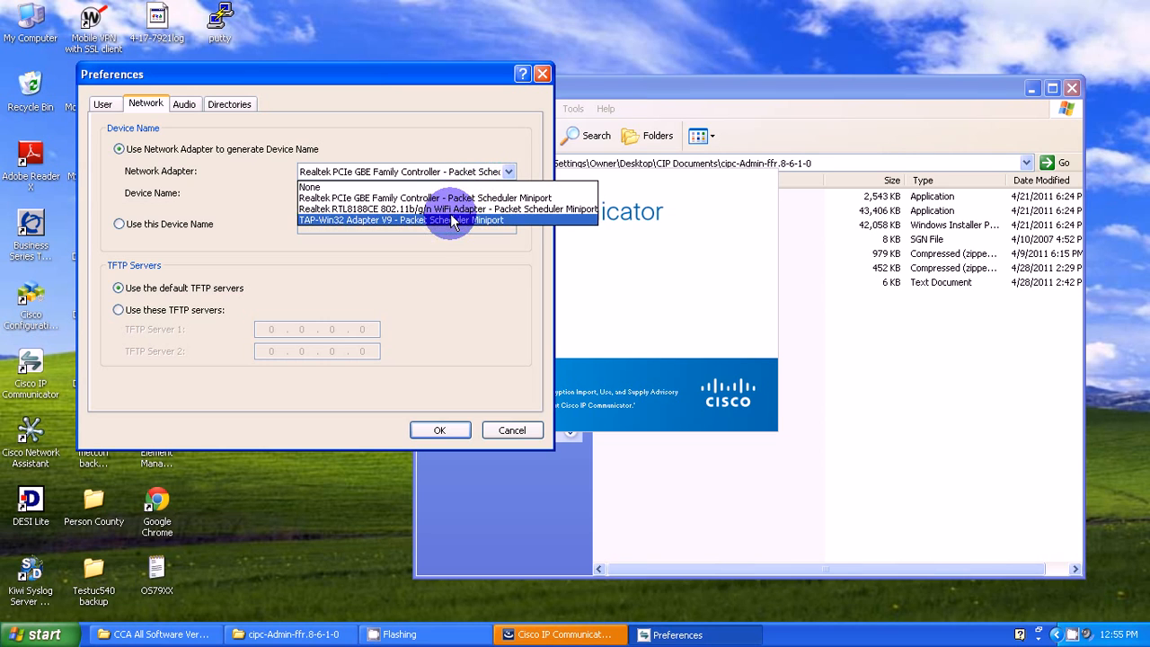
pyautogui.moveTo(445, 198)
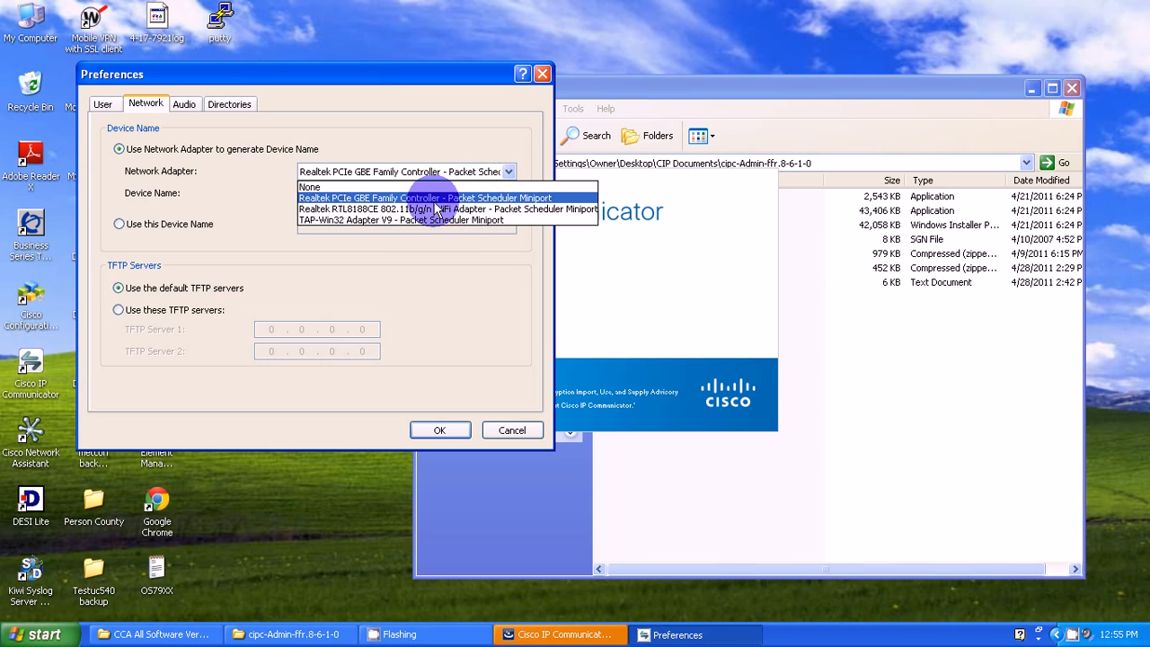
pyautogui.click(424, 197)
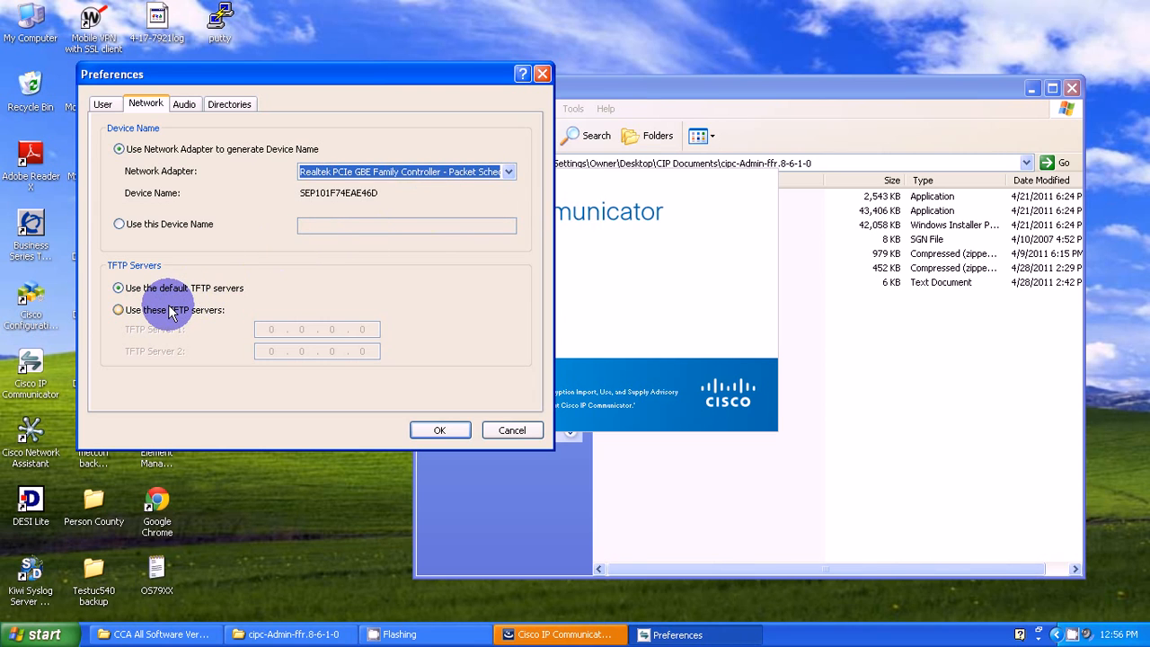
# - Use custom TFTP servers with 10.1.1.1 as TFTP Server 1 and save the network preferences
pyautogui.click(117, 309)
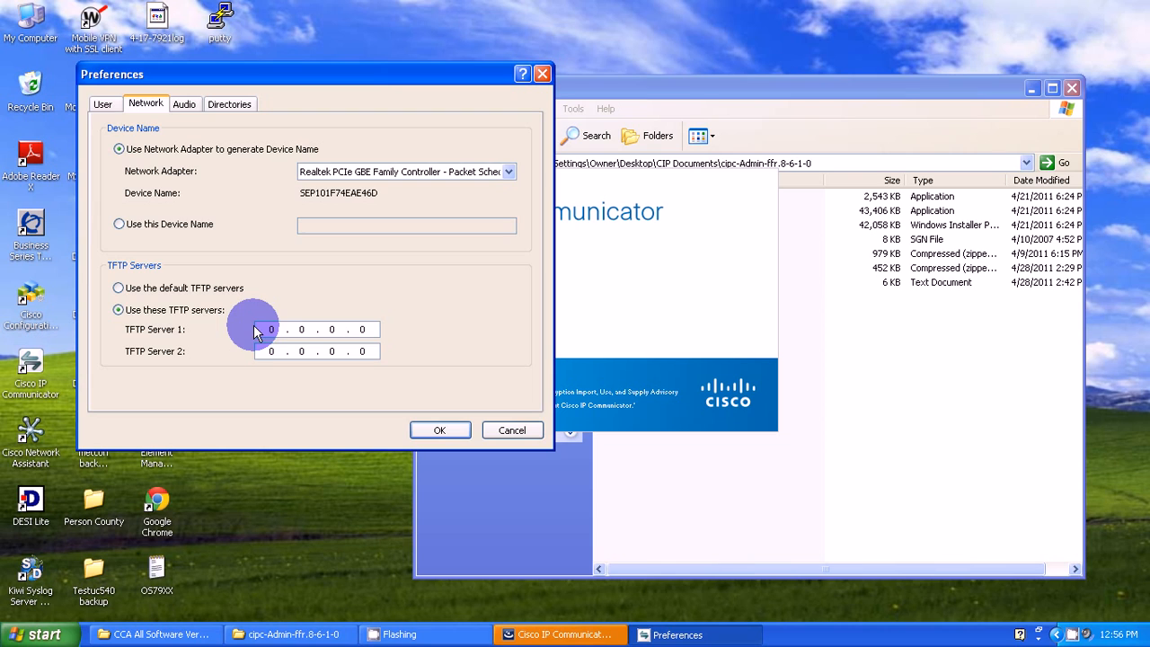
pyautogui.click(270, 329)
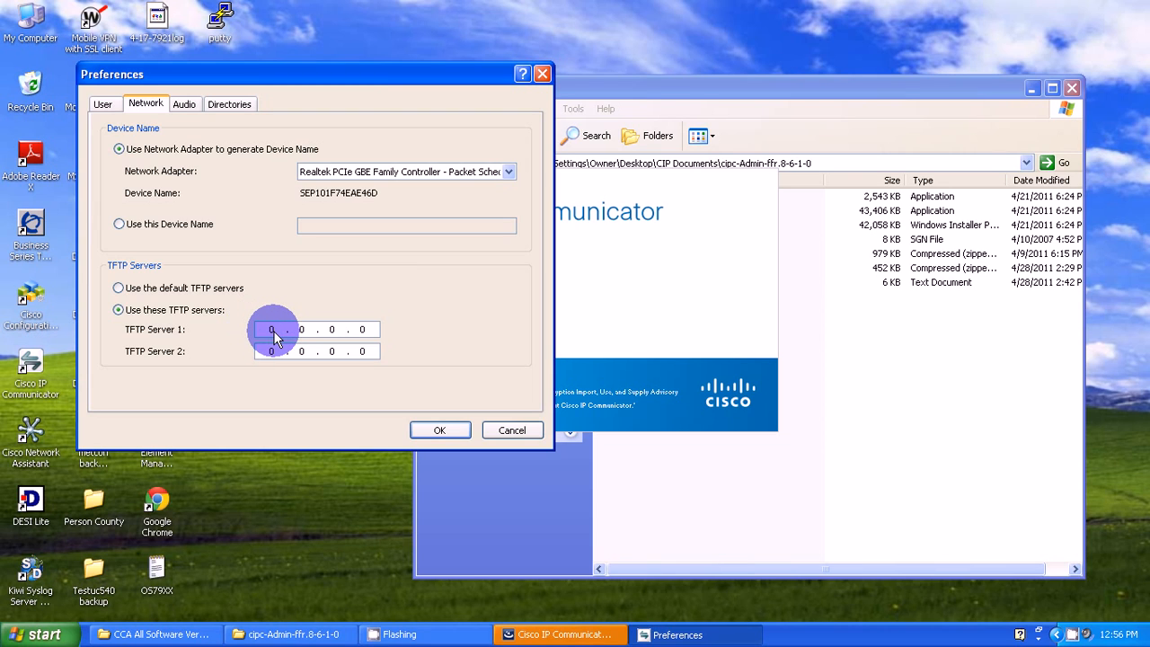
pyautogui.write('10')
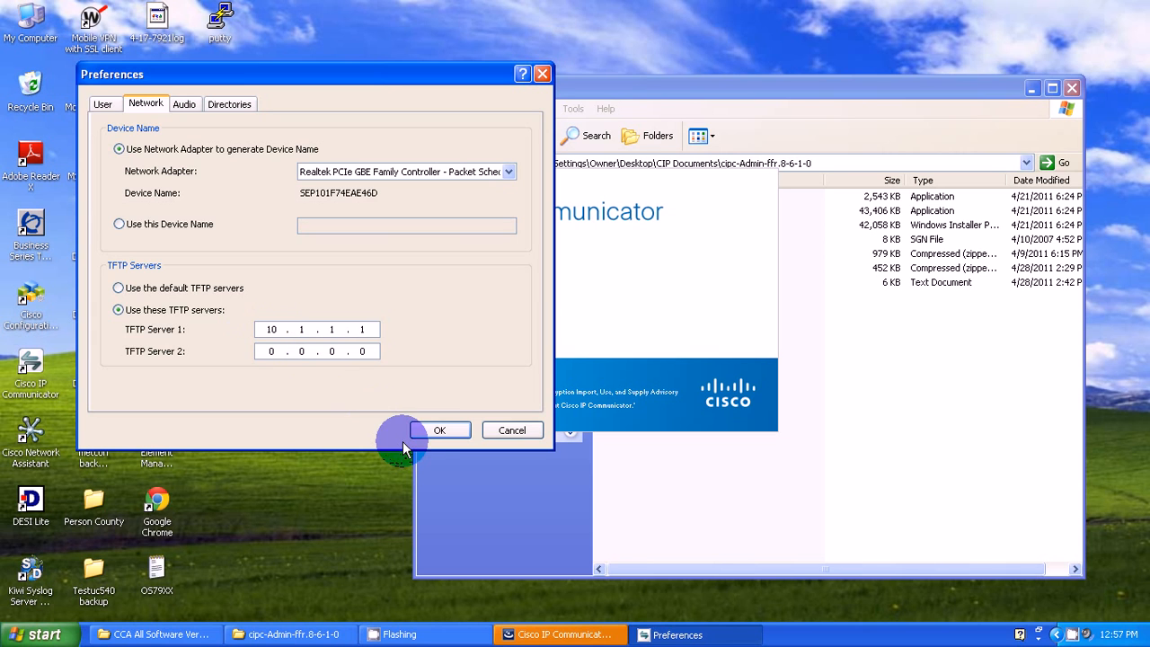
pyautogui.click(439, 430)
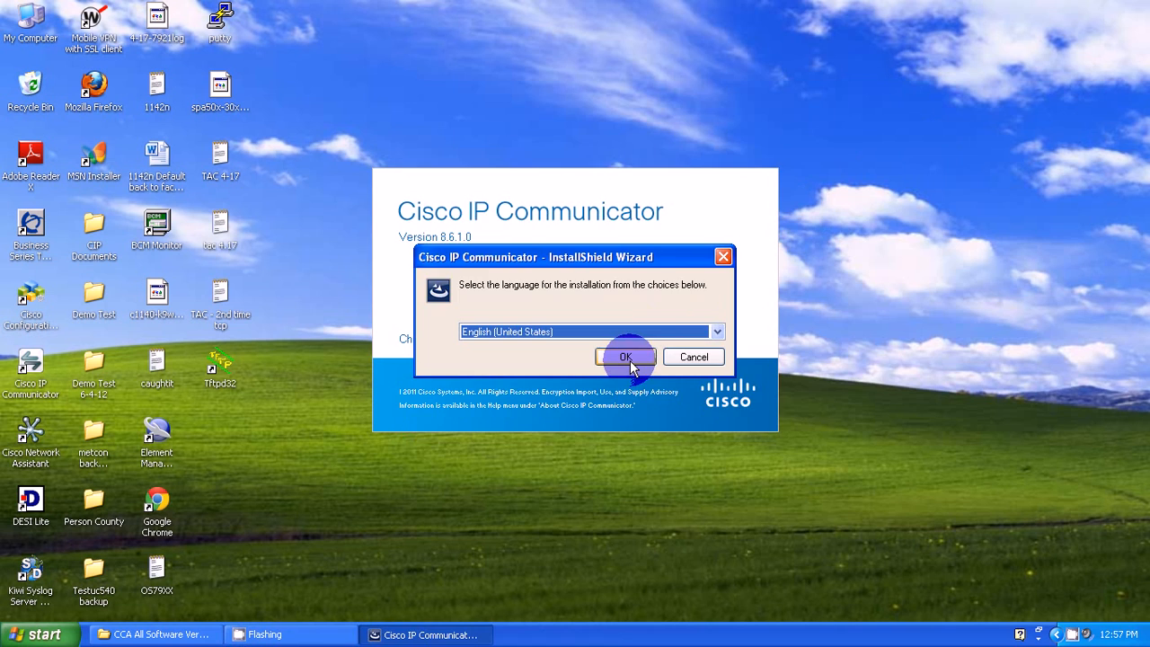
# - Confirm English on the language prompt and cancel the repair-or-remove setup wizard
pyautogui.click(625, 356)
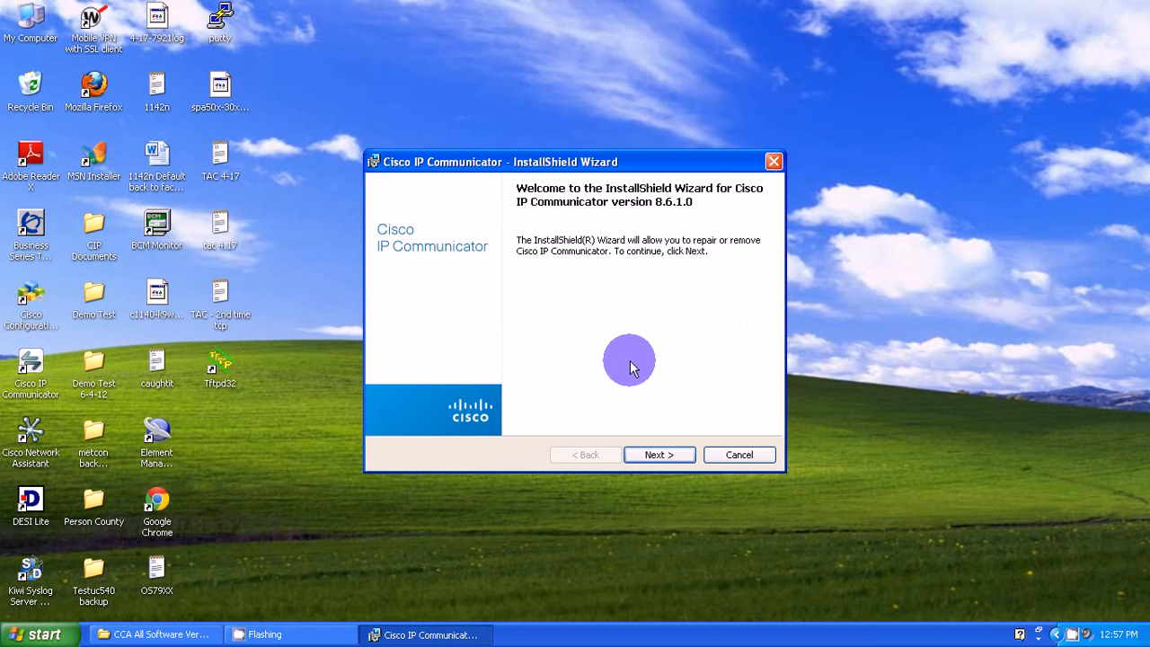
pyautogui.click(658, 453)
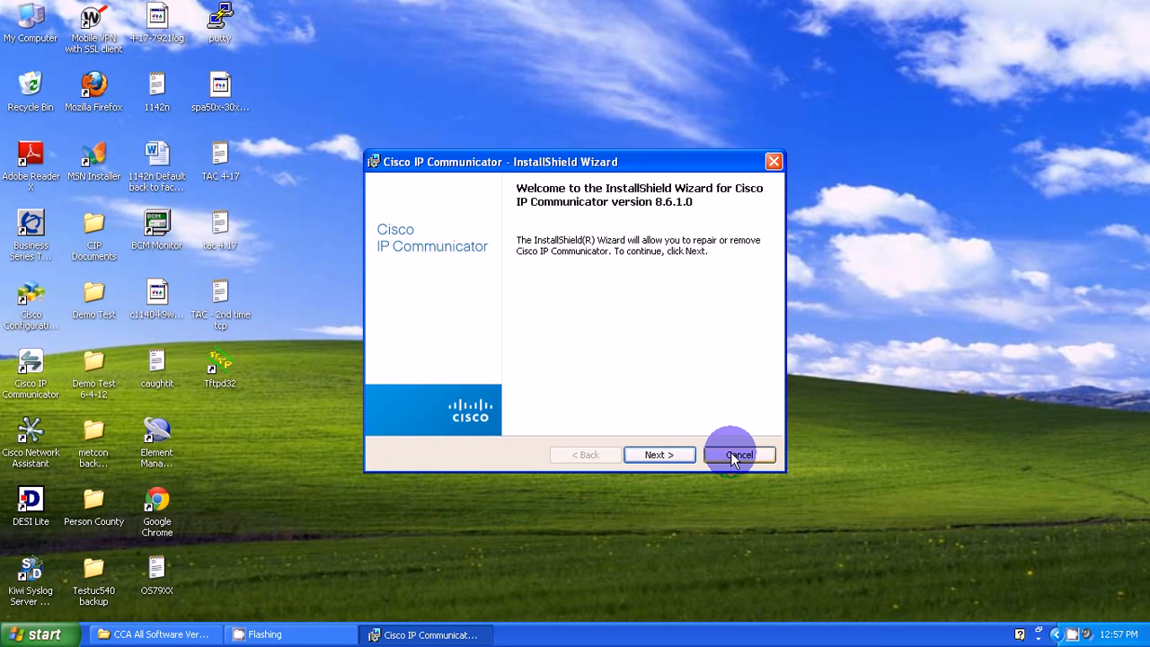
pyautogui.click(739, 453)
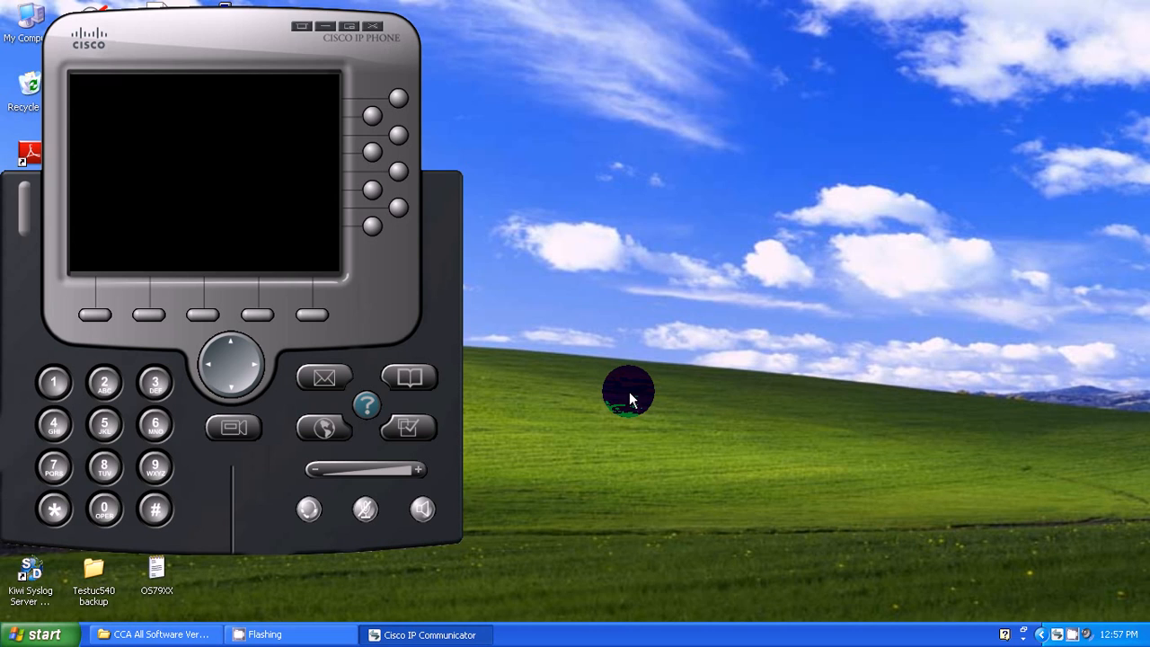
pyautogui.moveTo(418, 284)
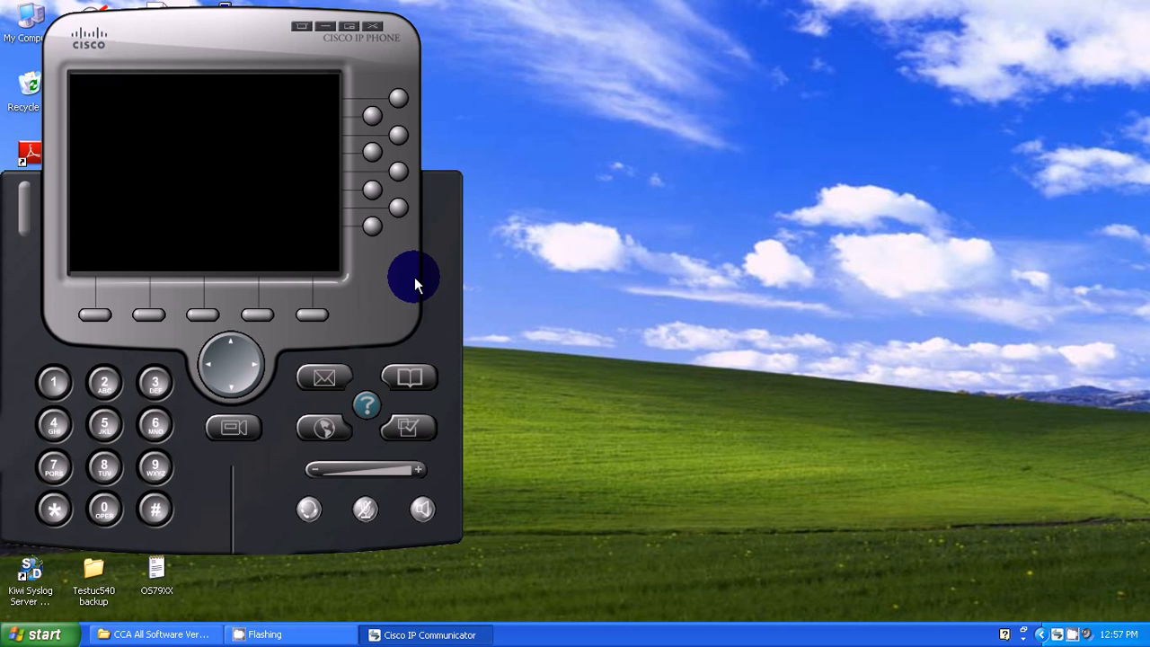
pyautogui.moveTo(403, 277)
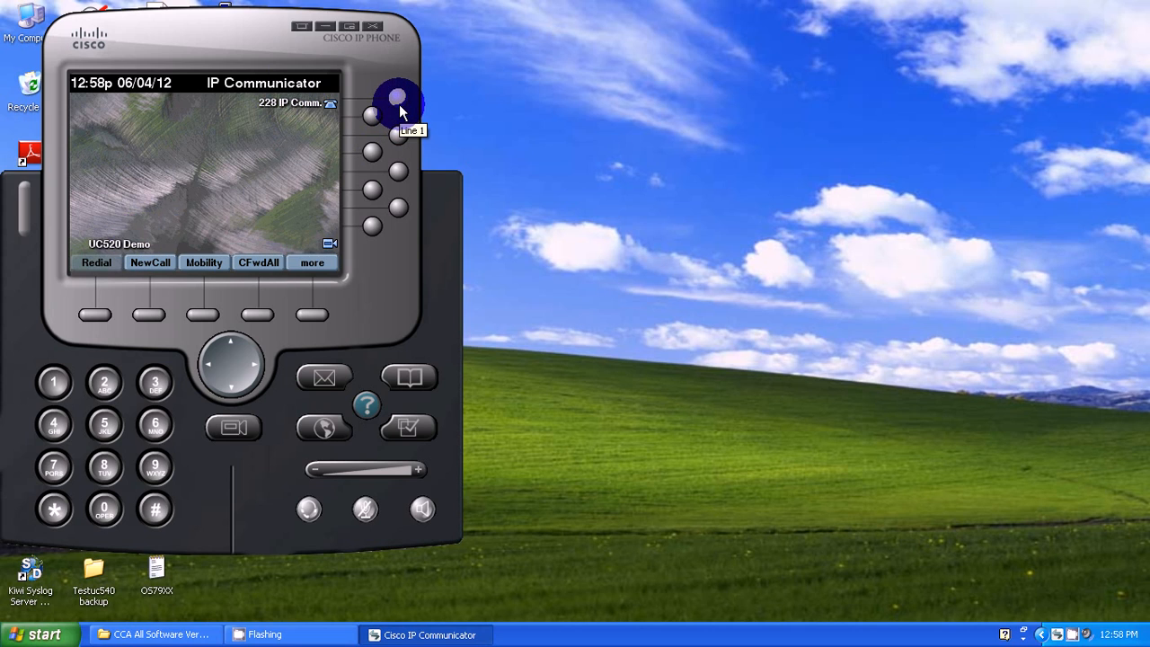
pyautogui.moveTo(385, 249)
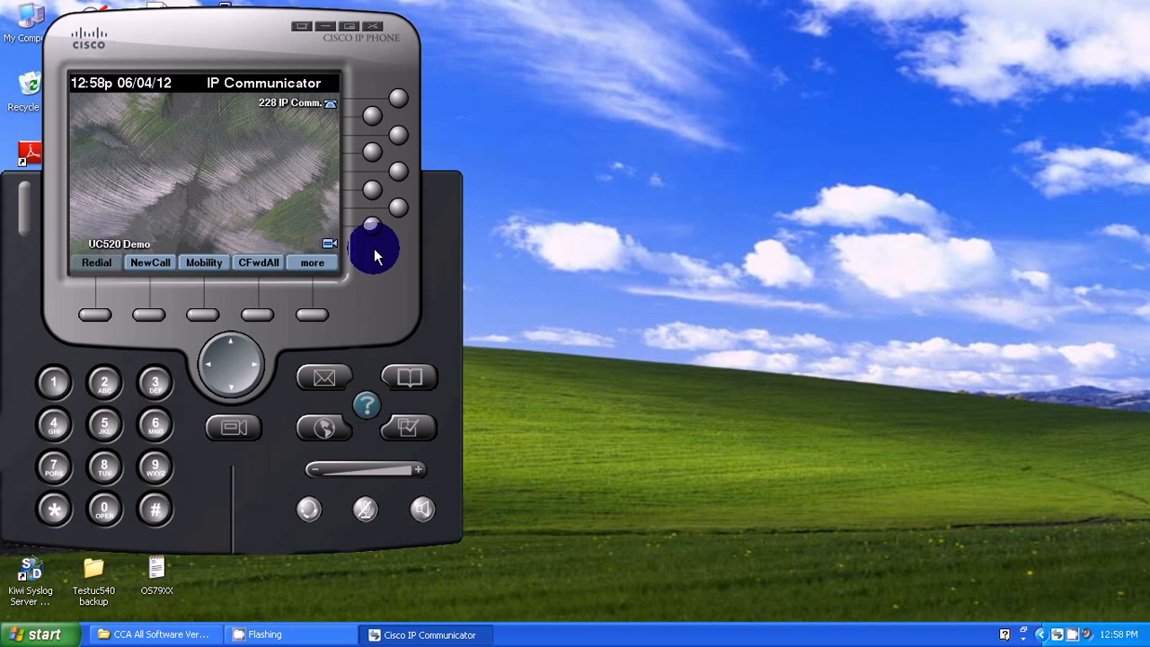
pyautogui.moveTo(365, 29)
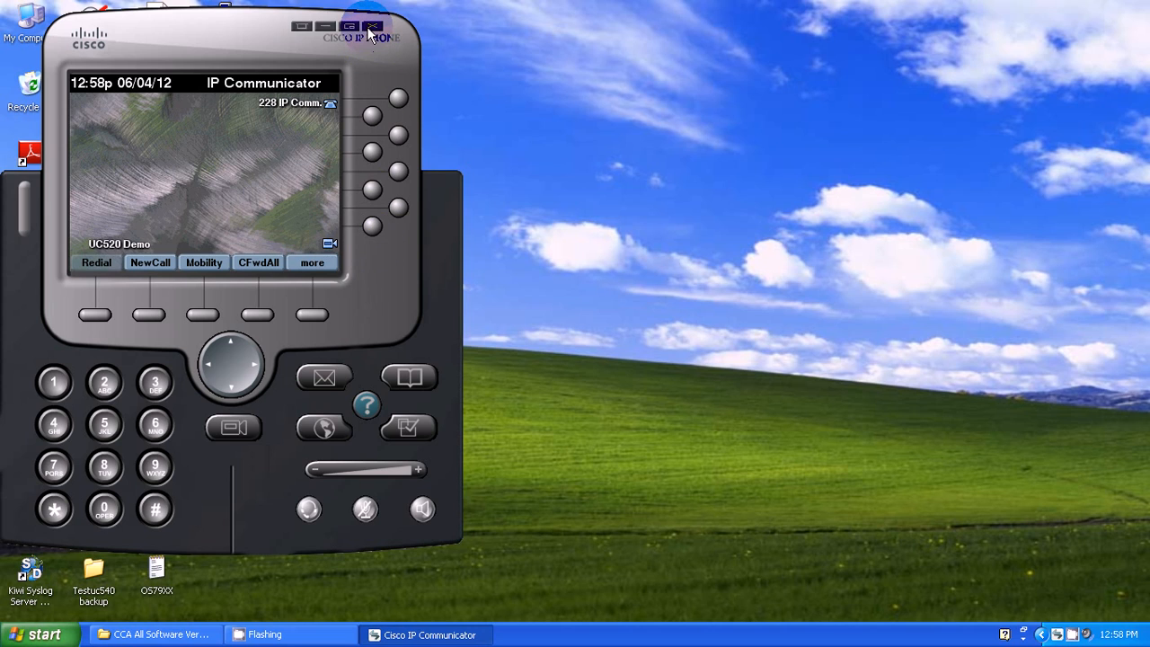
pyautogui.moveTo(372, 25)
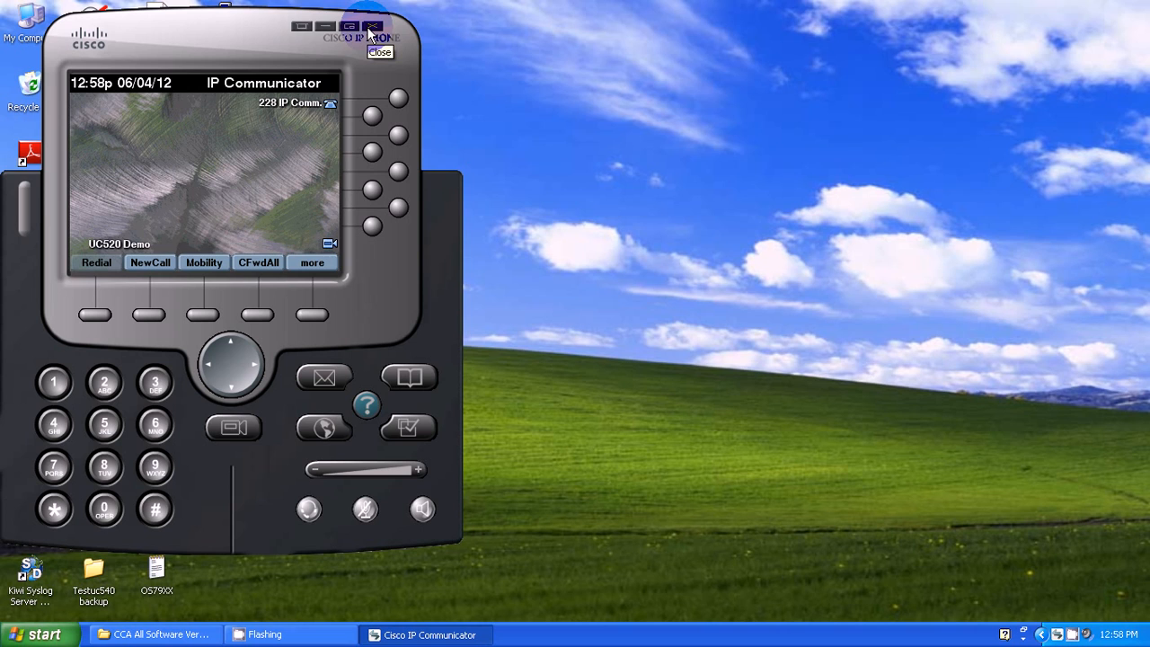
# - In User preferences enable bring-to-front on active call, stop hiding incoming call notifications, and save
pyautogui.rightClick(237, 171)
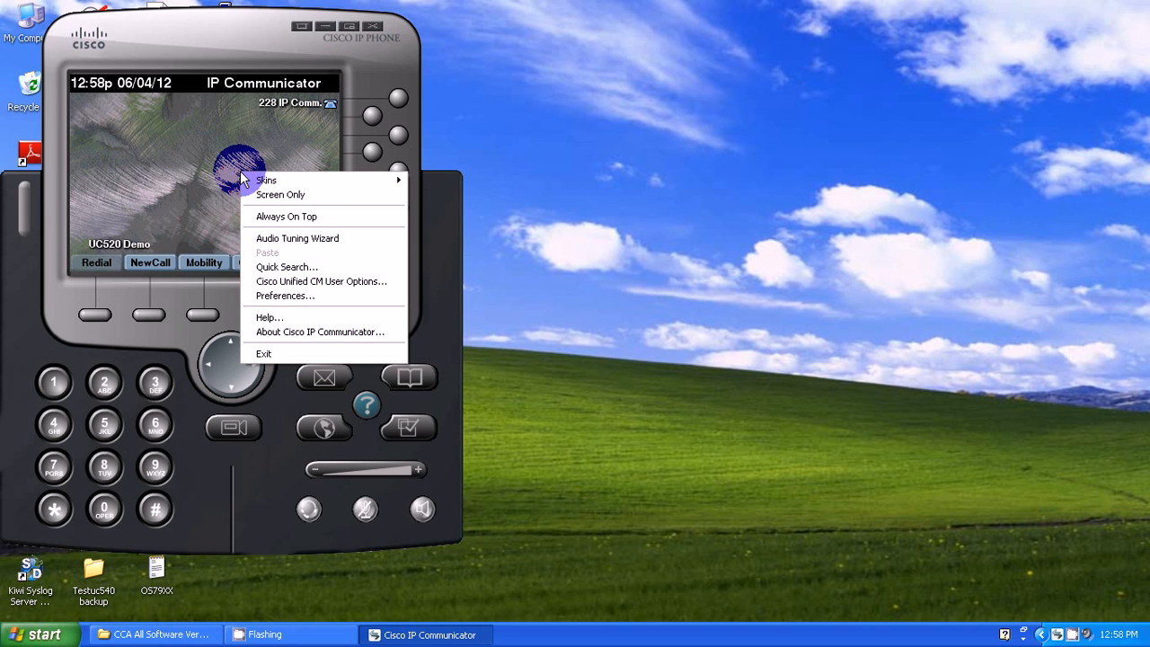
pyautogui.click(284, 295)
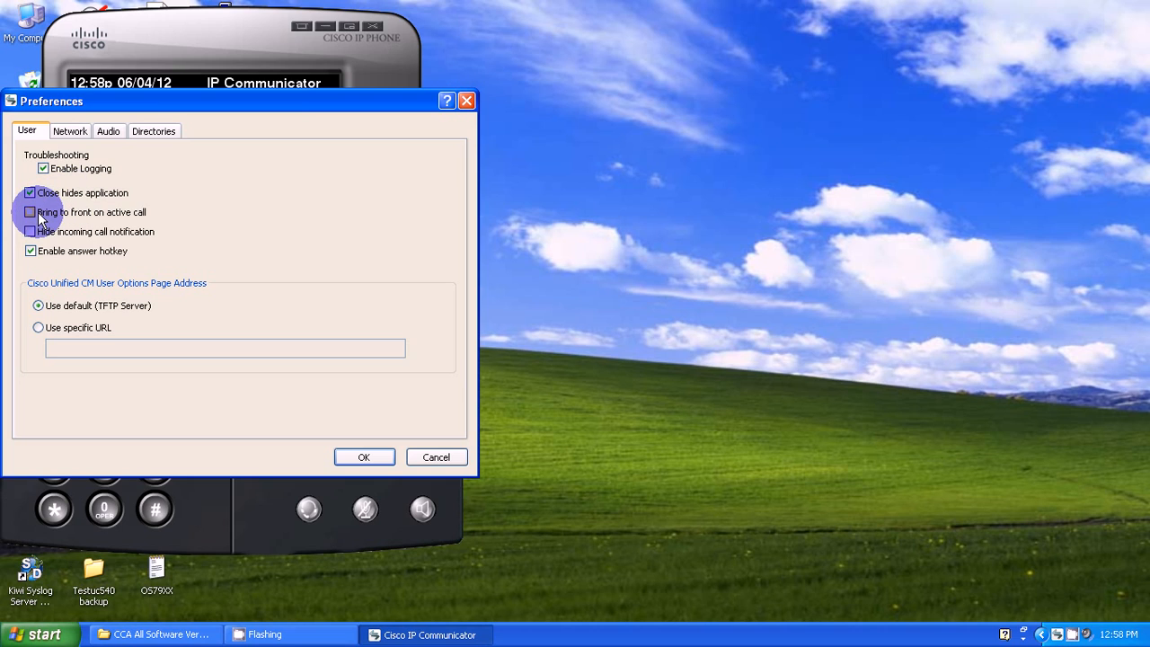
pyautogui.click(30, 212)
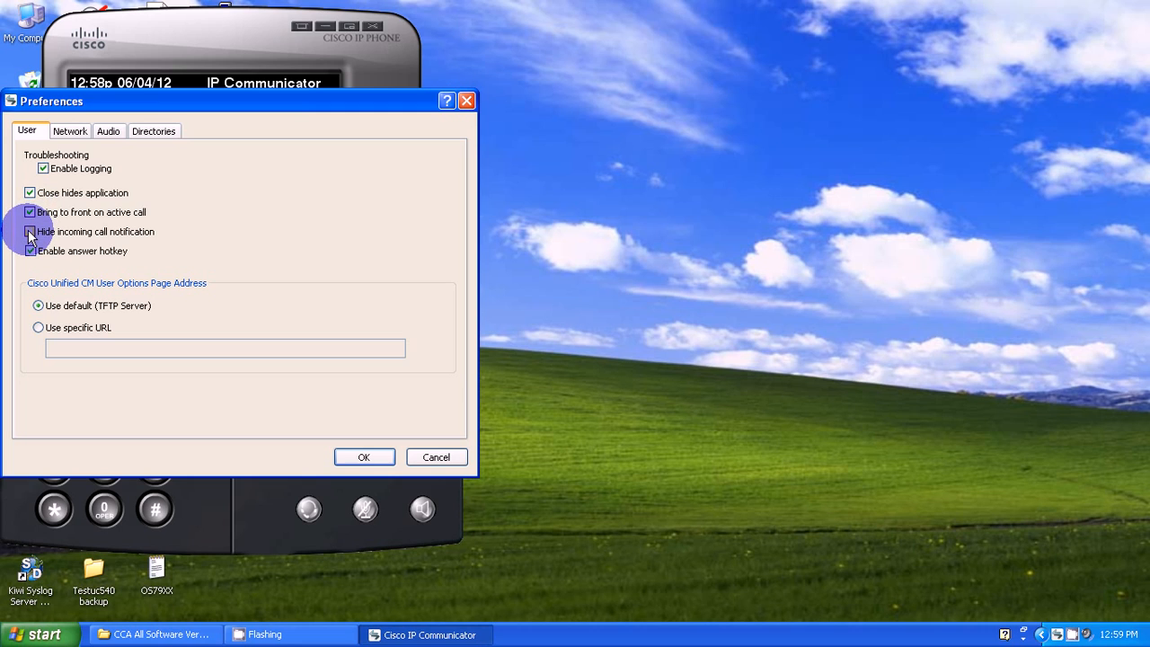
pyautogui.click(30, 232)
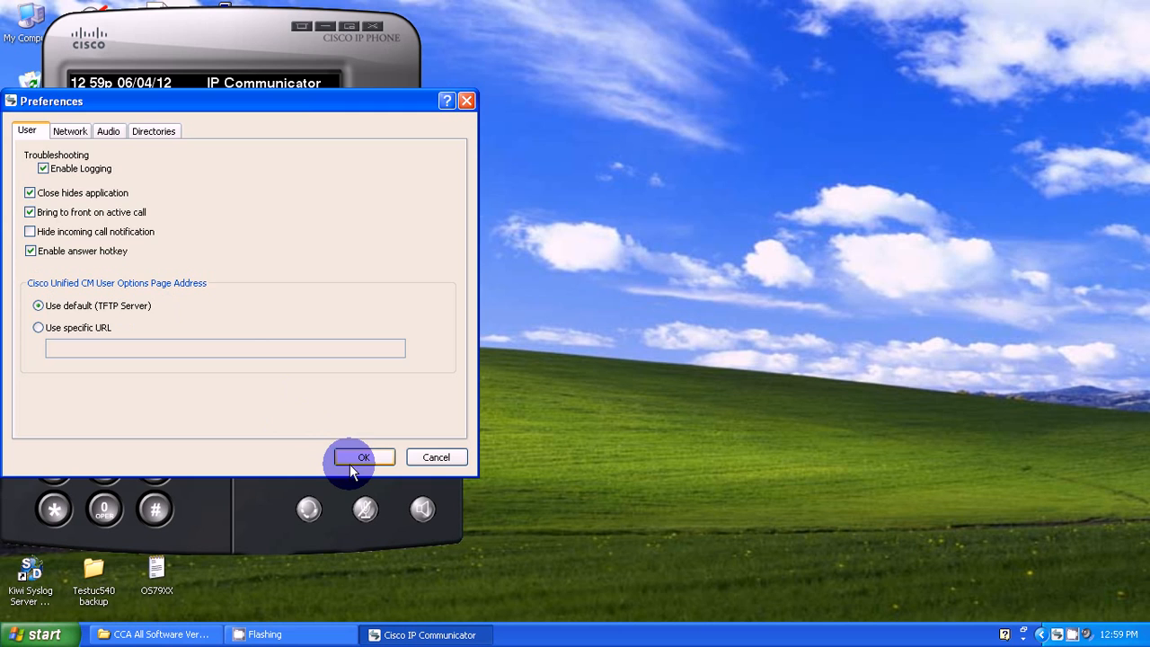
pyautogui.click(363, 458)
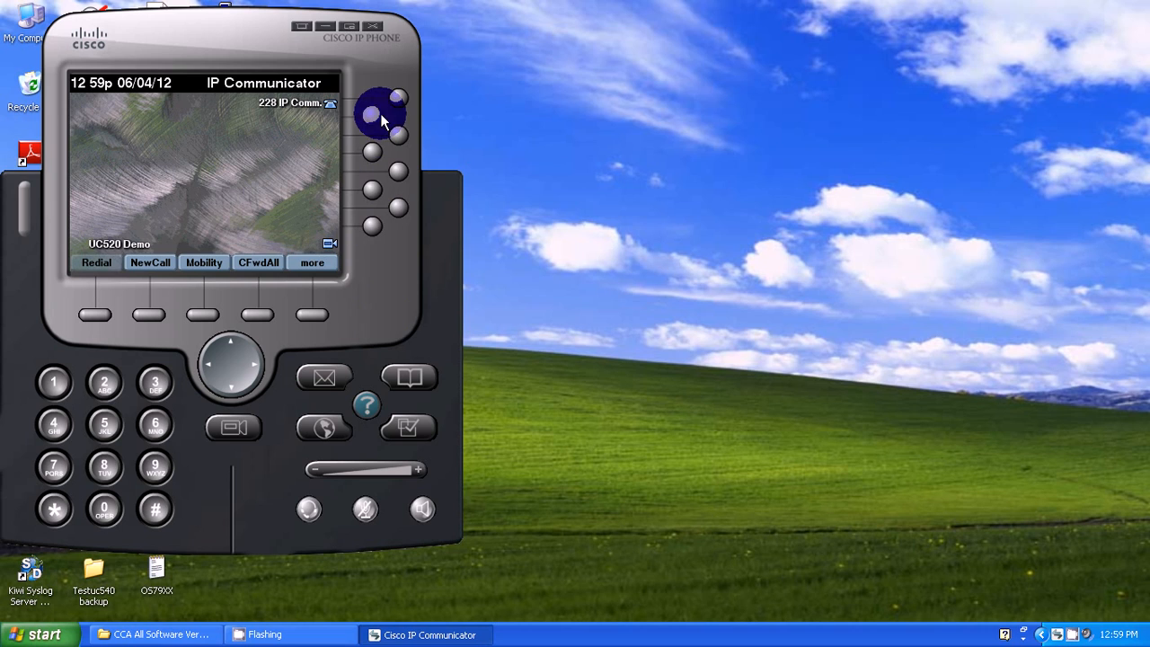
pyautogui.moveTo(370, 94)
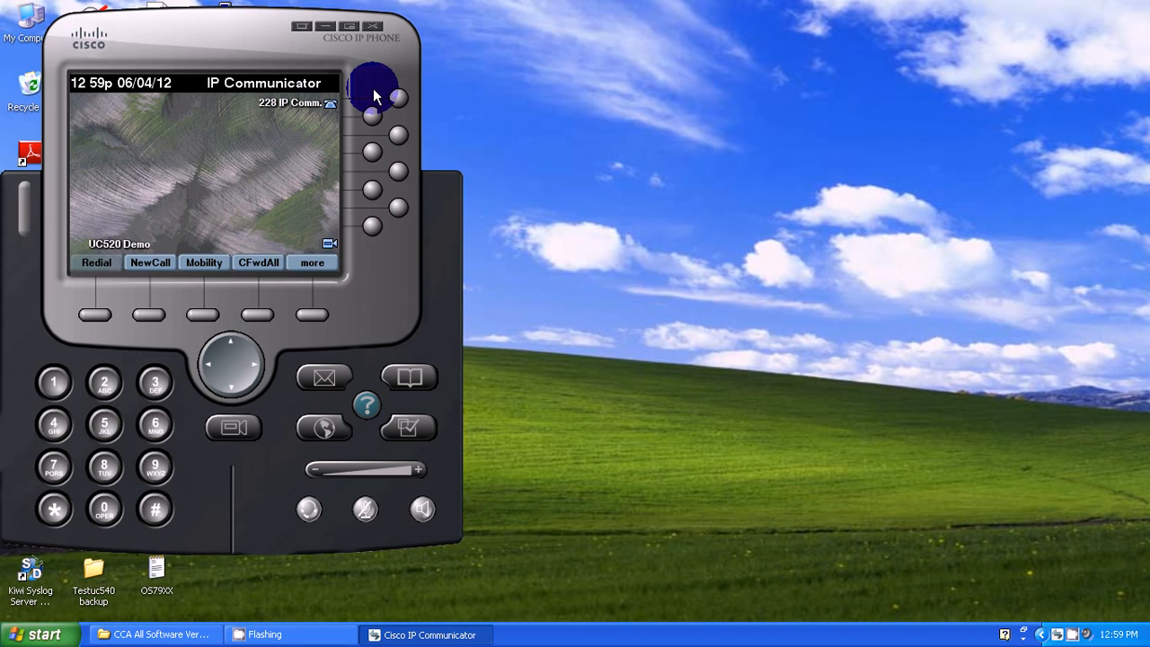